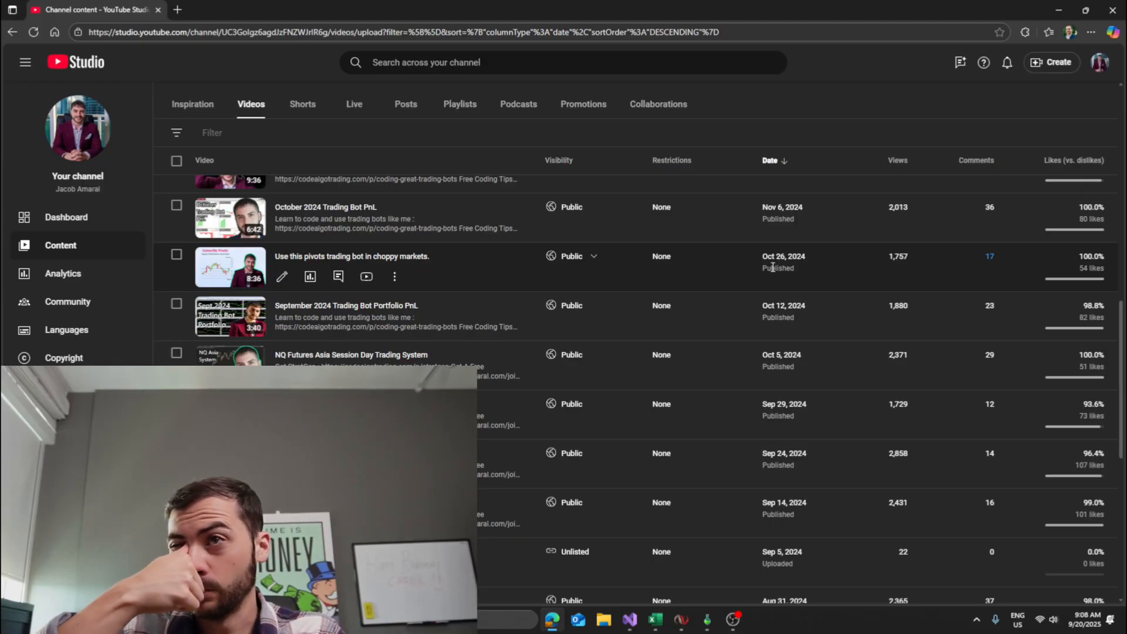
pyautogui.moveTo(538, 261)
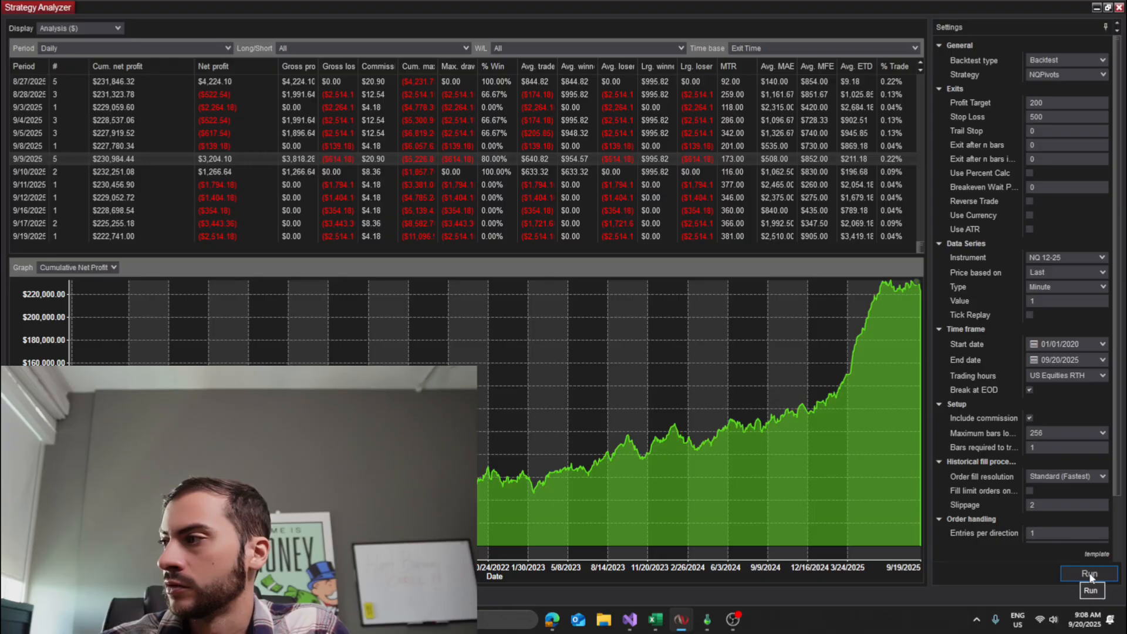
pyautogui.moveTo(924, 527)
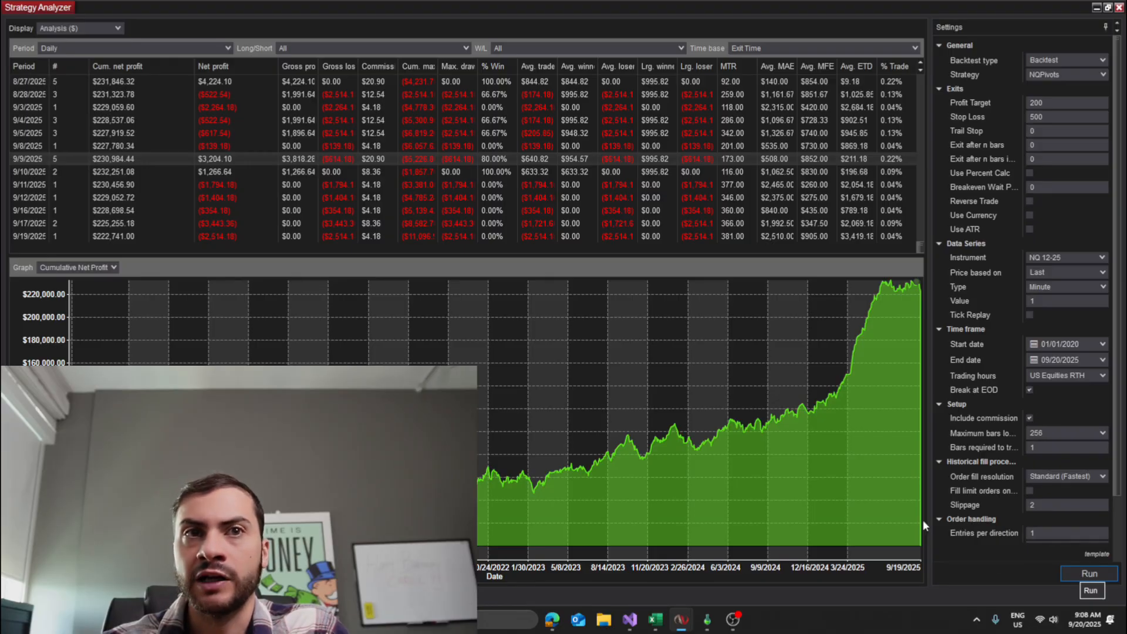
# Step: Rerun the NQPivots backtest on NQ 12-25, refilling the daily results and cumulative profit curve
pyautogui.click(1089, 574)
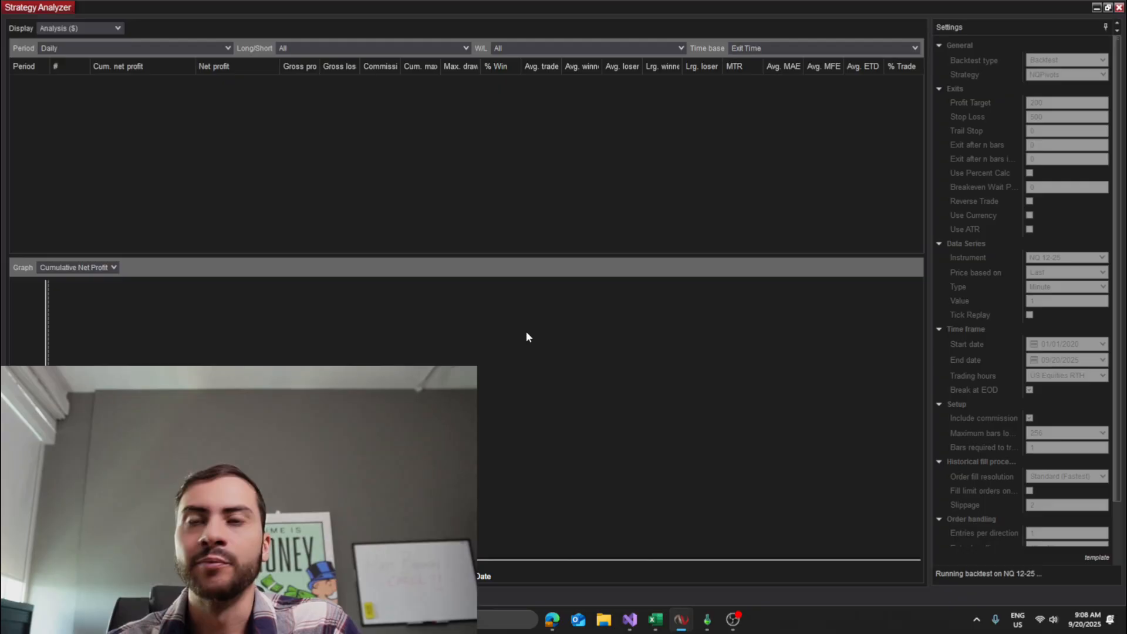
pyautogui.click(1088, 573)
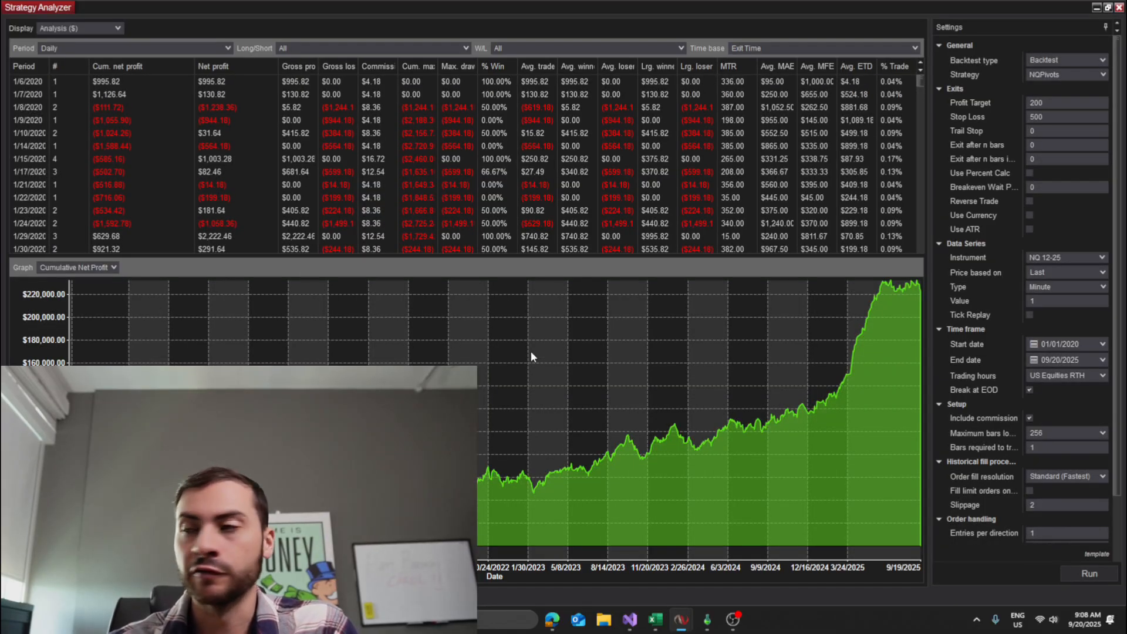
pyautogui.moveTo(478, 575)
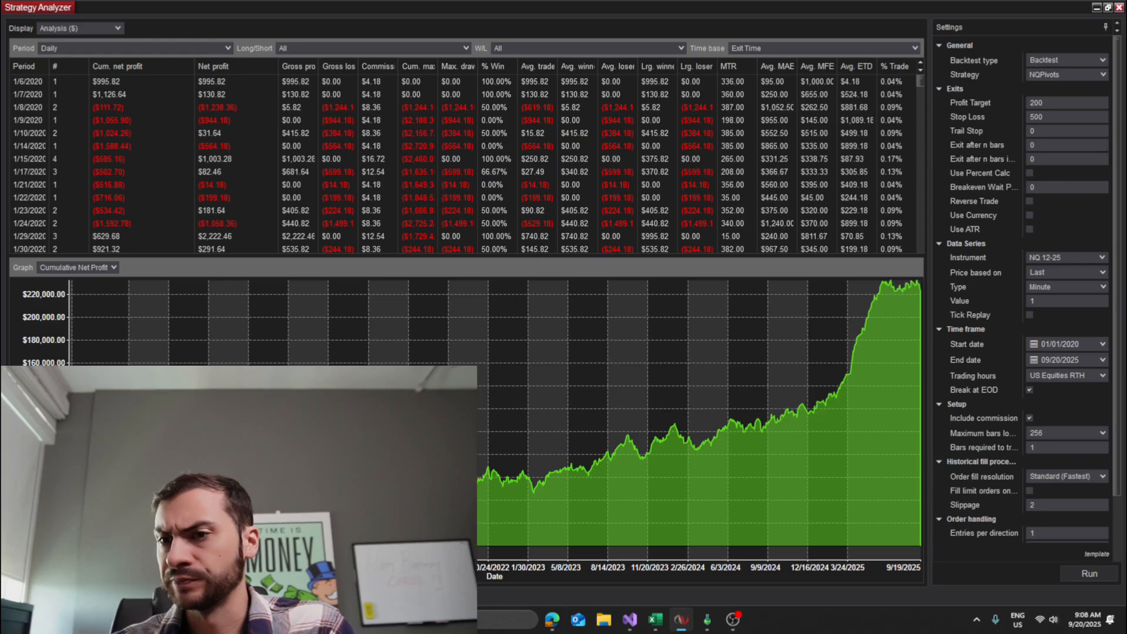
pyautogui.scroll(-3)
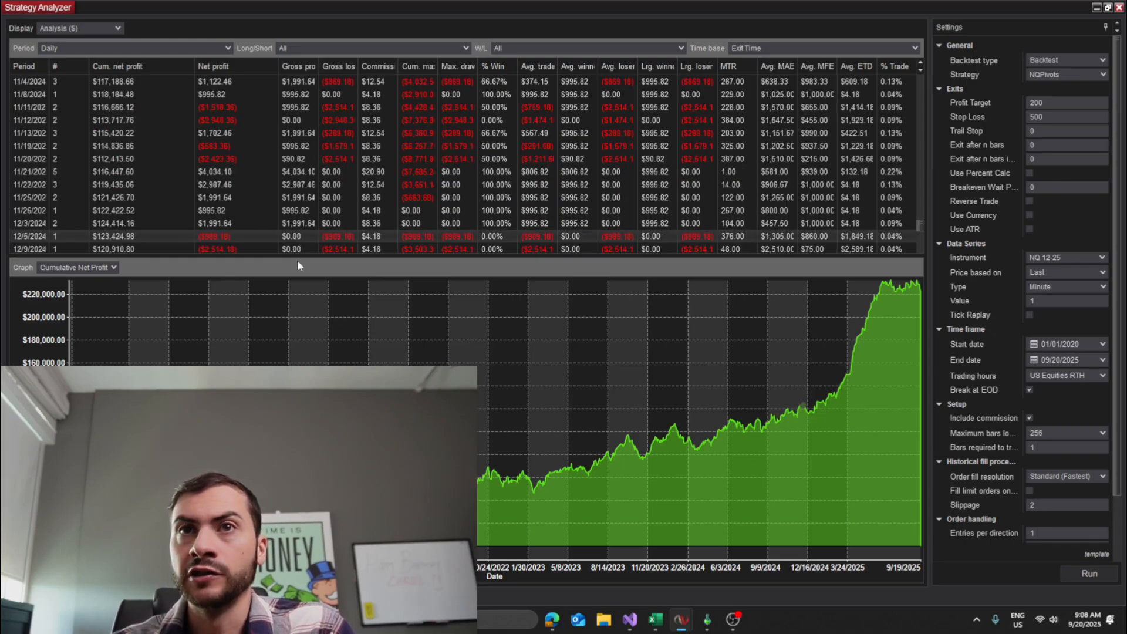
pyautogui.scroll(3)
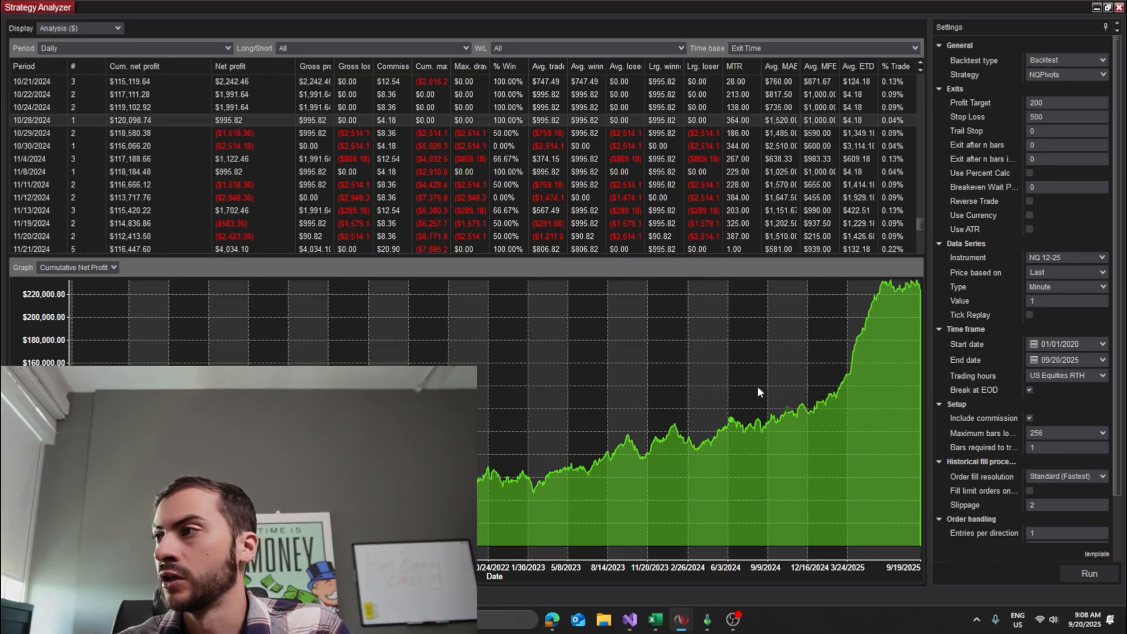
pyautogui.moveTo(789, 414)
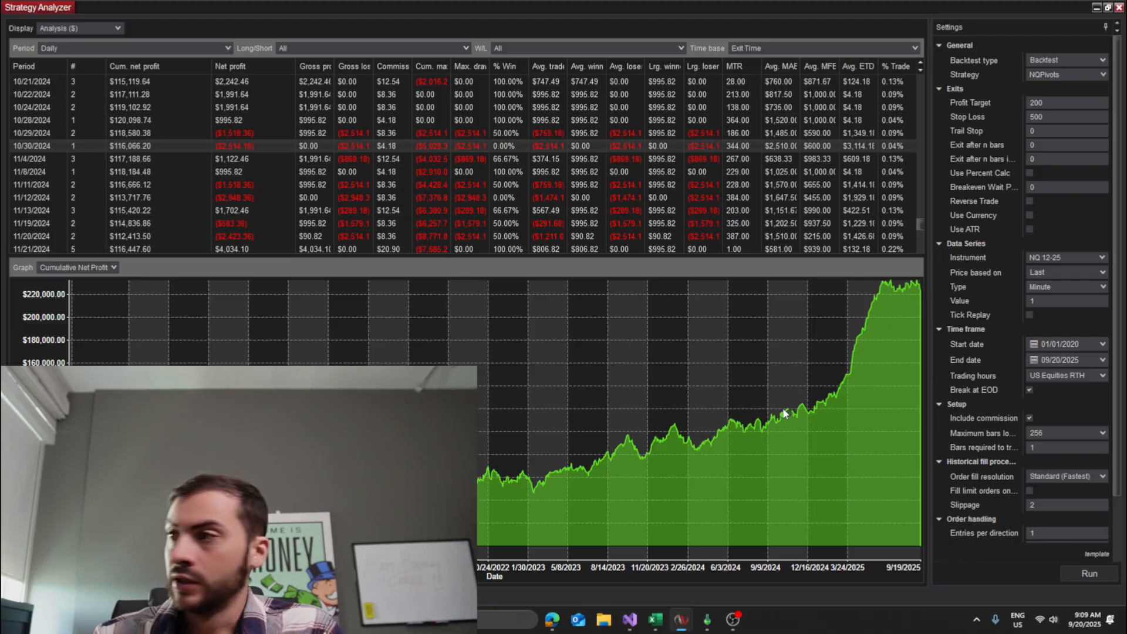
pyautogui.moveTo(761, 425)
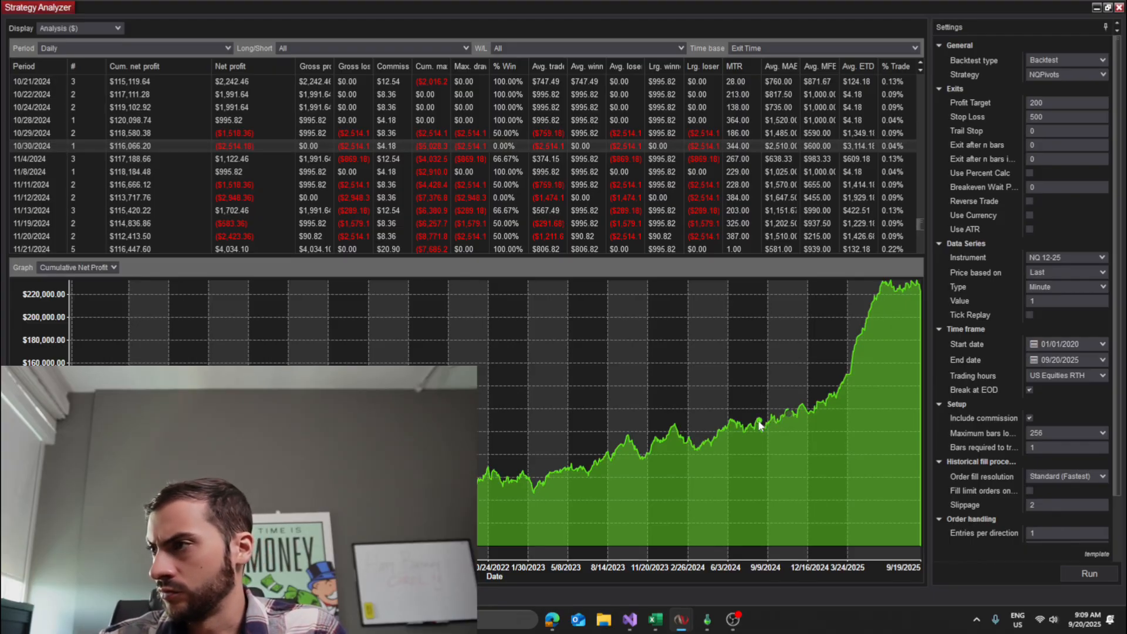
pyautogui.scroll(3)
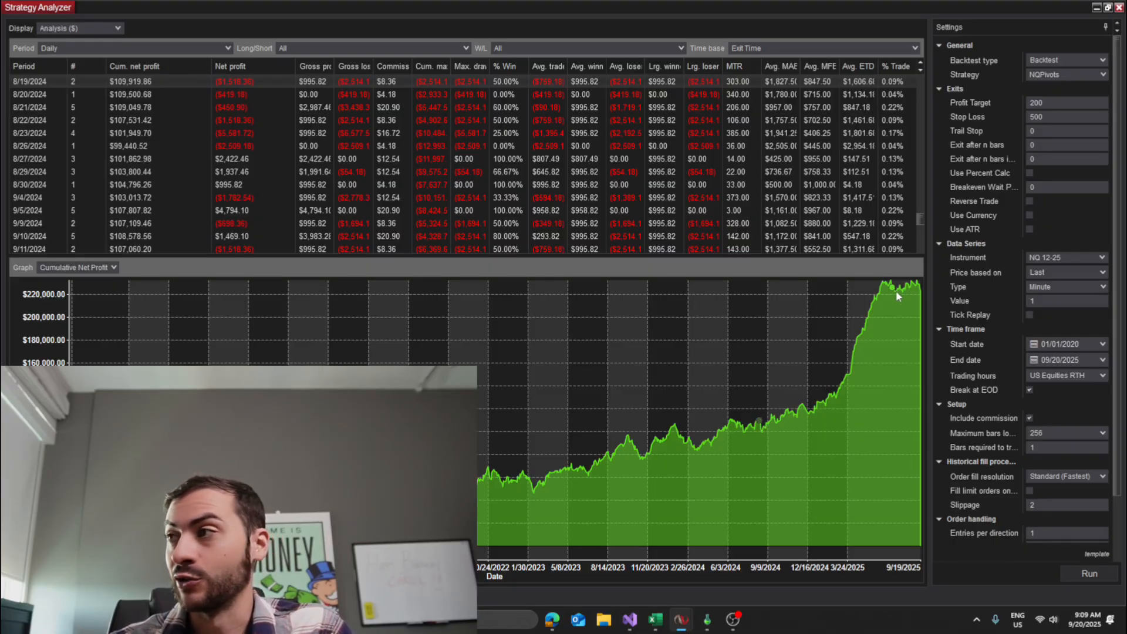
pyautogui.moveTo(856, 367)
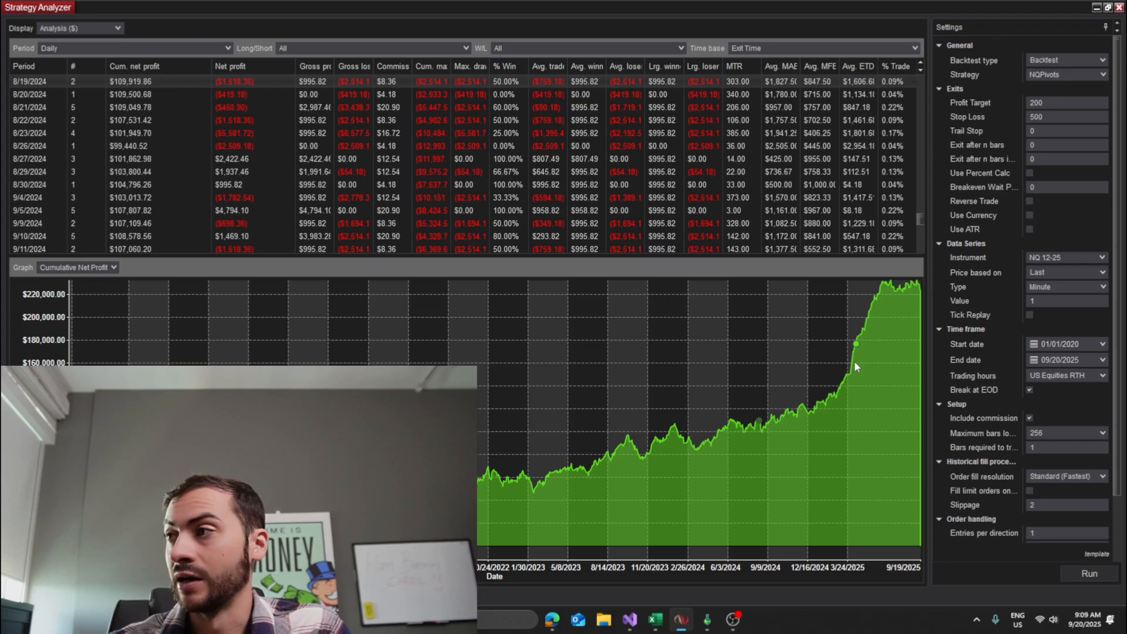
pyautogui.moveTo(830, 411)
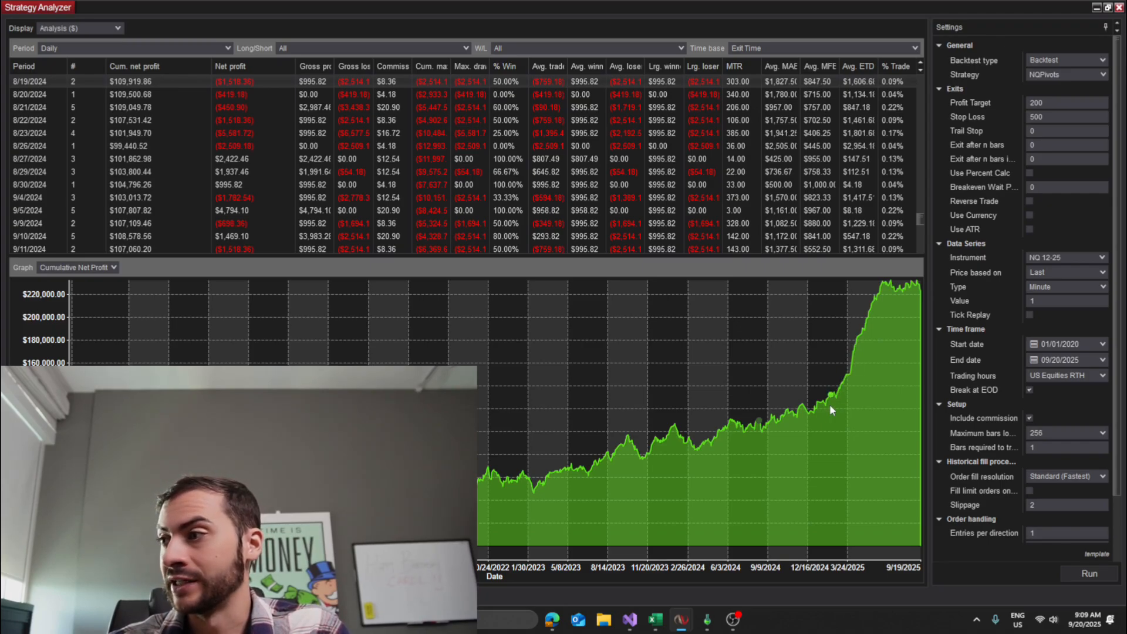
pyautogui.scroll(-3)
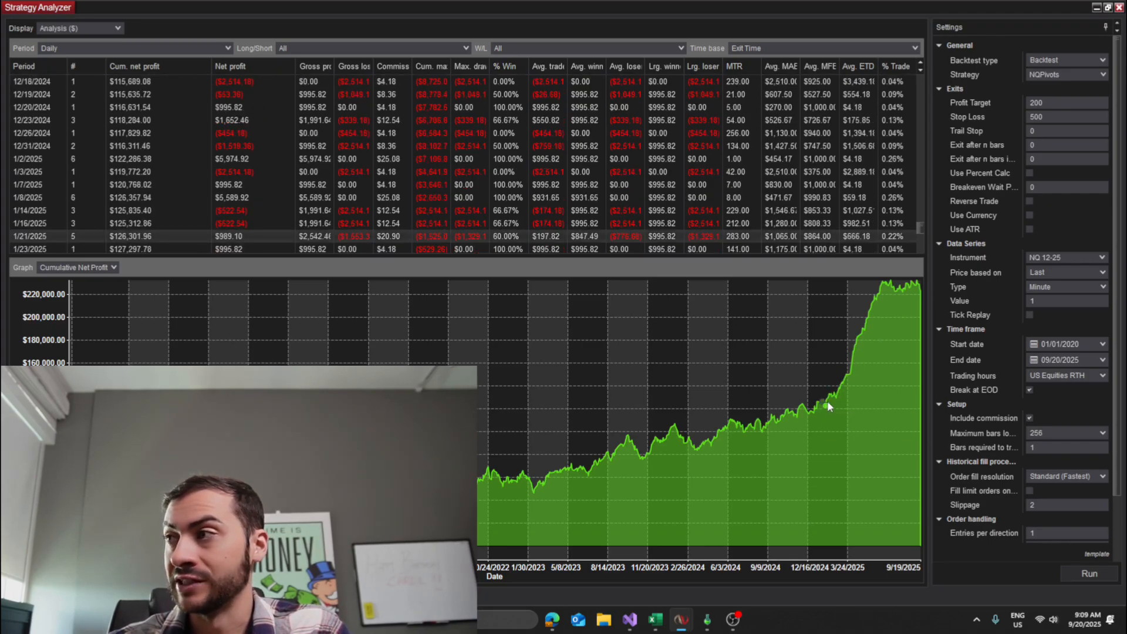
pyautogui.moveTo(860, 344)
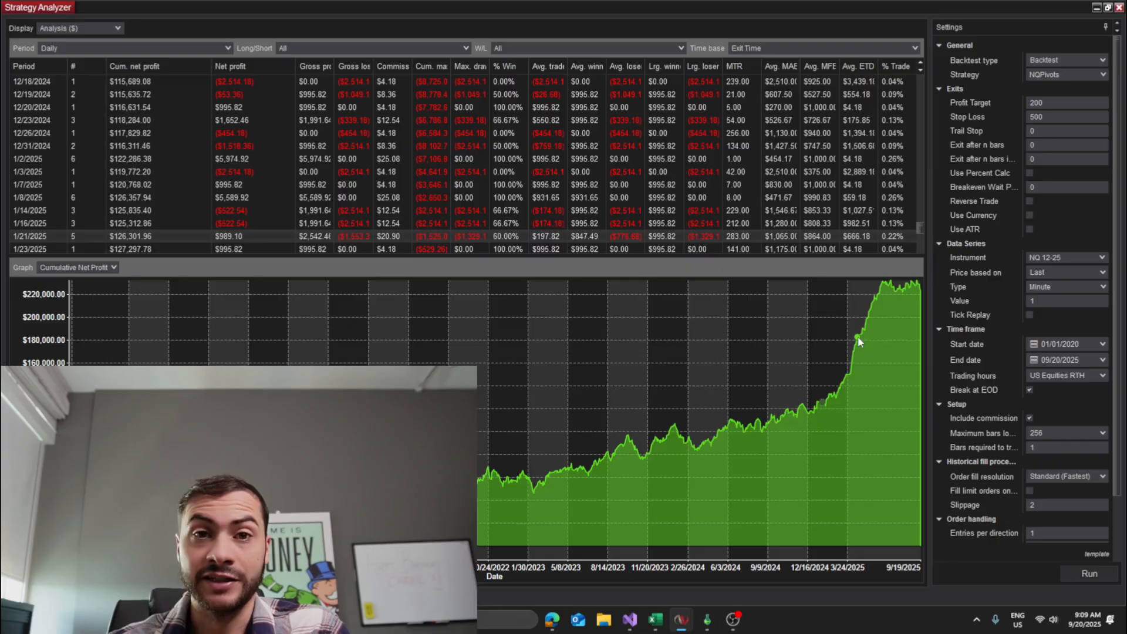
pyautogui.moveTo(858, 341)
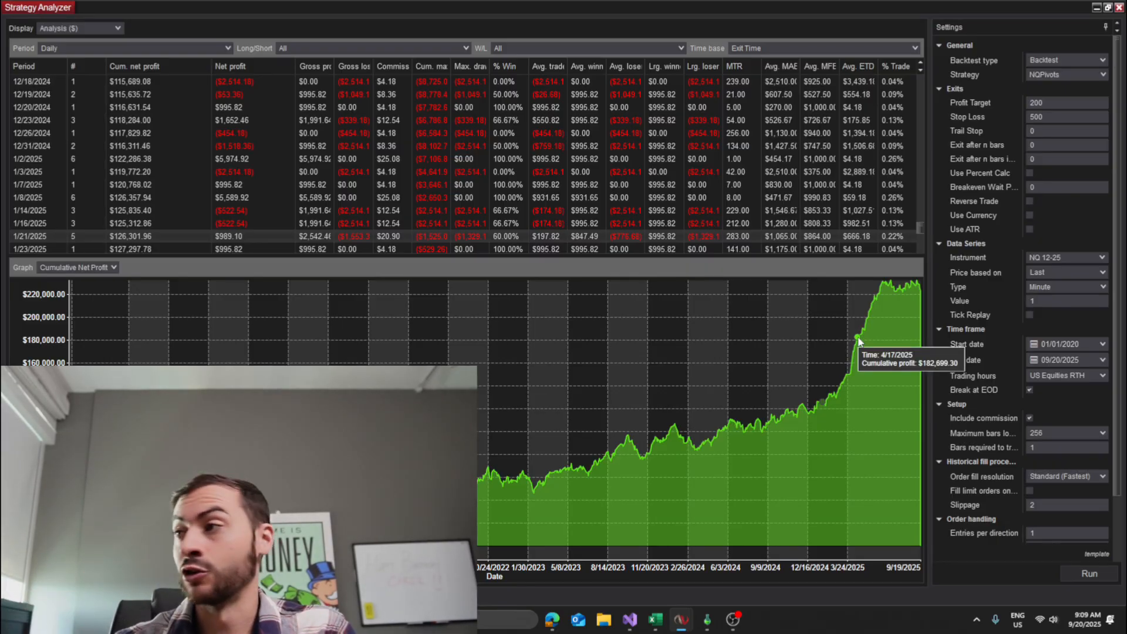
pyautogui.moveTo(839, 407)
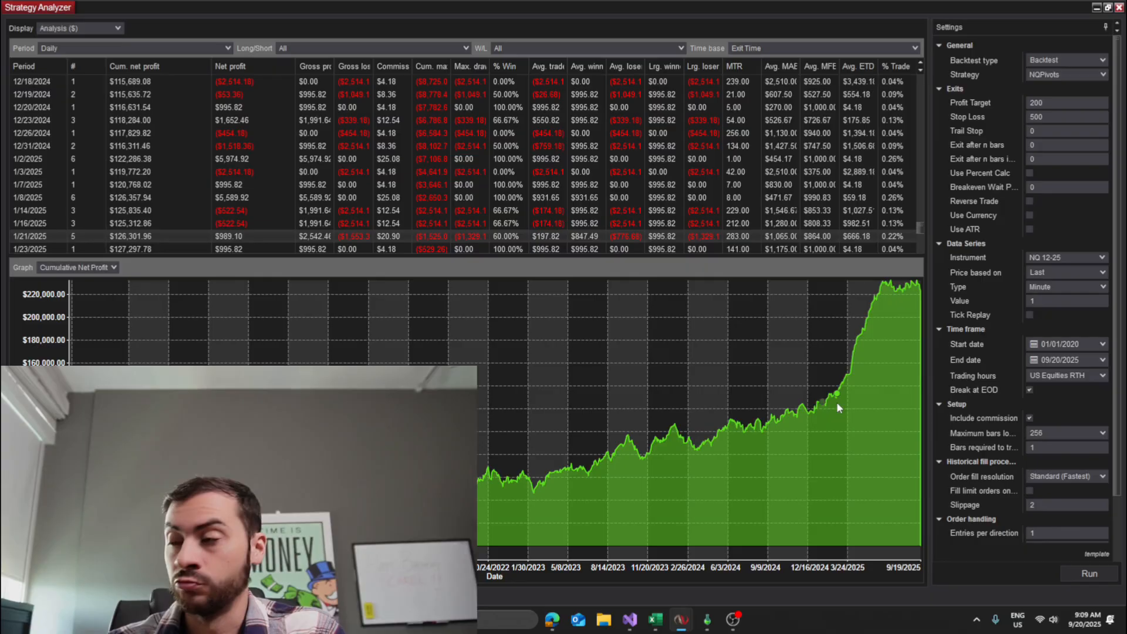
pyautogui.moveTo(867, 372)
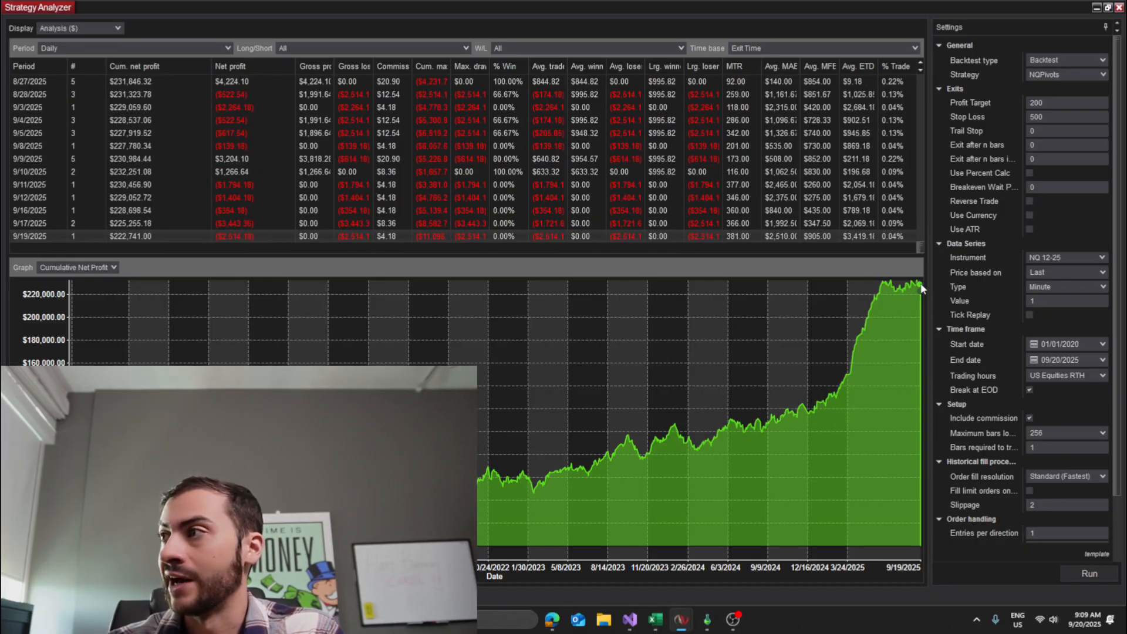
pyautogui.scroll(3)
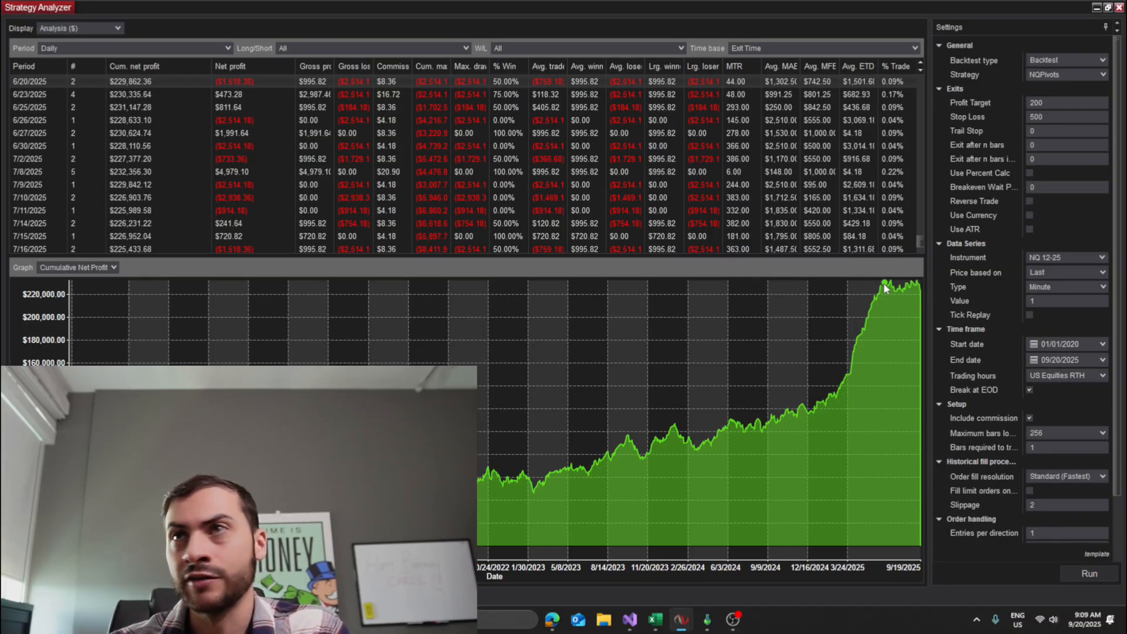
pyautogui.moveTo(924, 294)
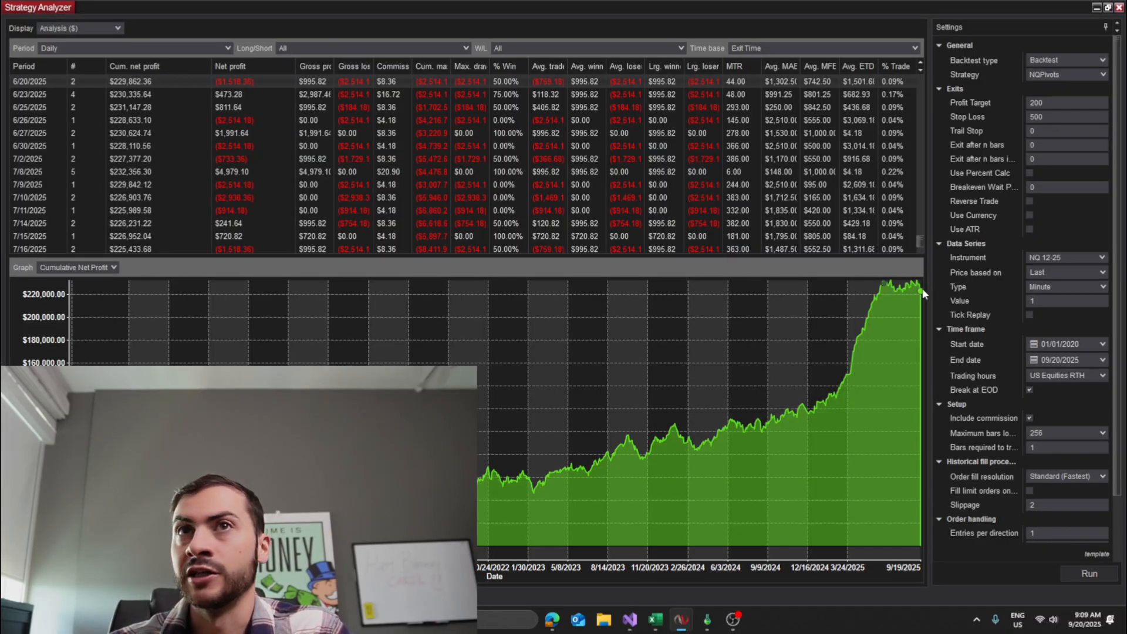
pyautogui.scroll(-3)
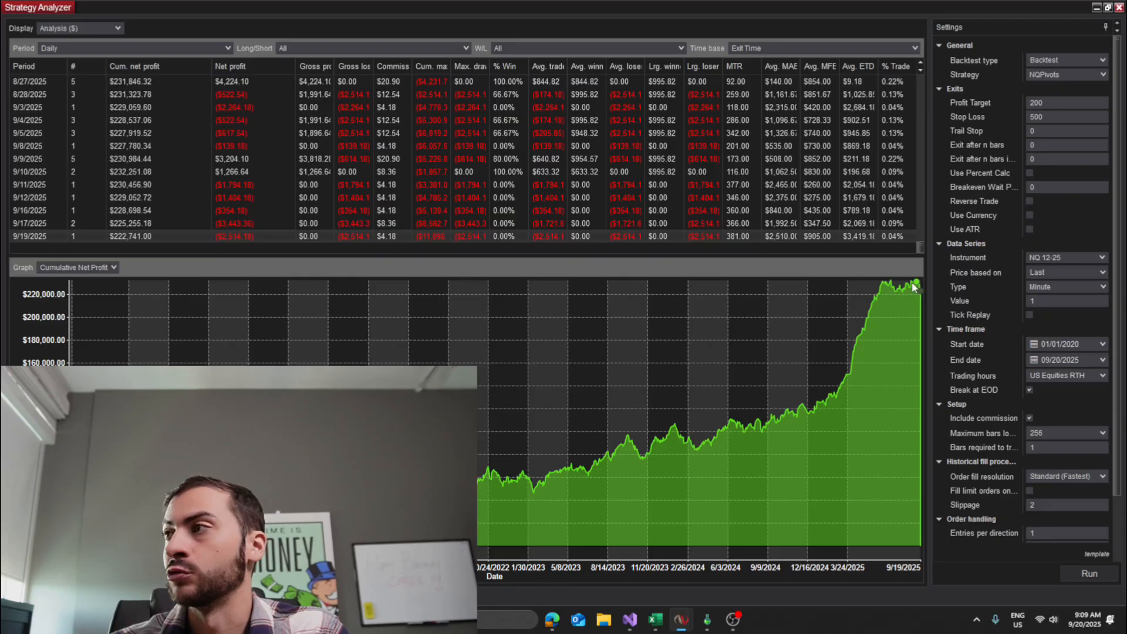
pyautogui.moveTo(878, 361)
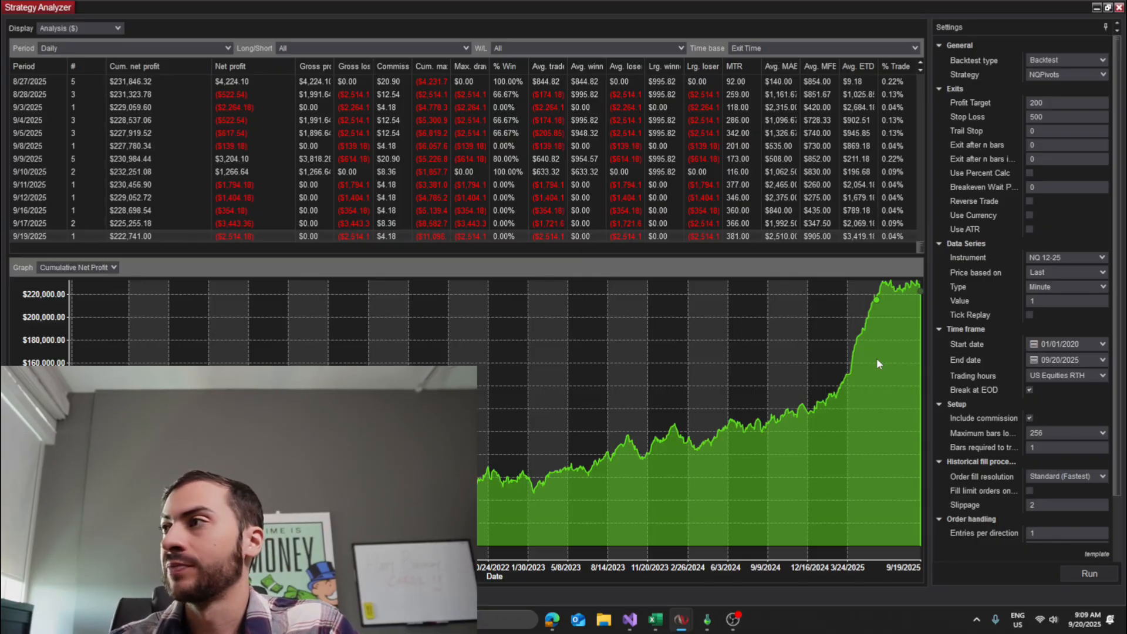
pyautogui.moveTo(1100, 271)
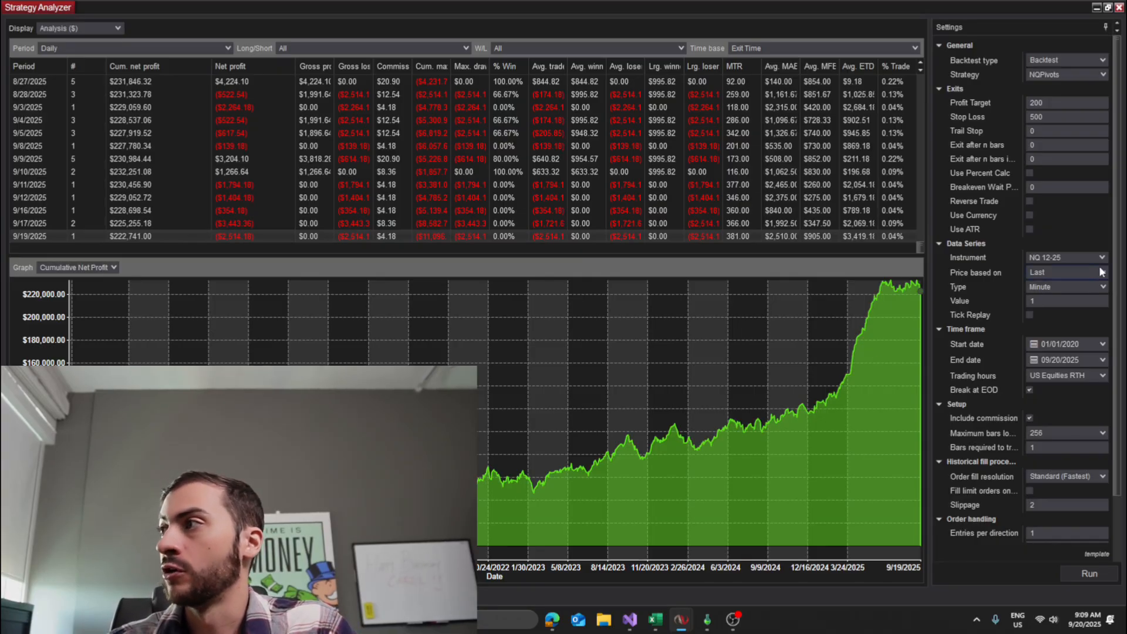
pyautogui.click(1067, 300)
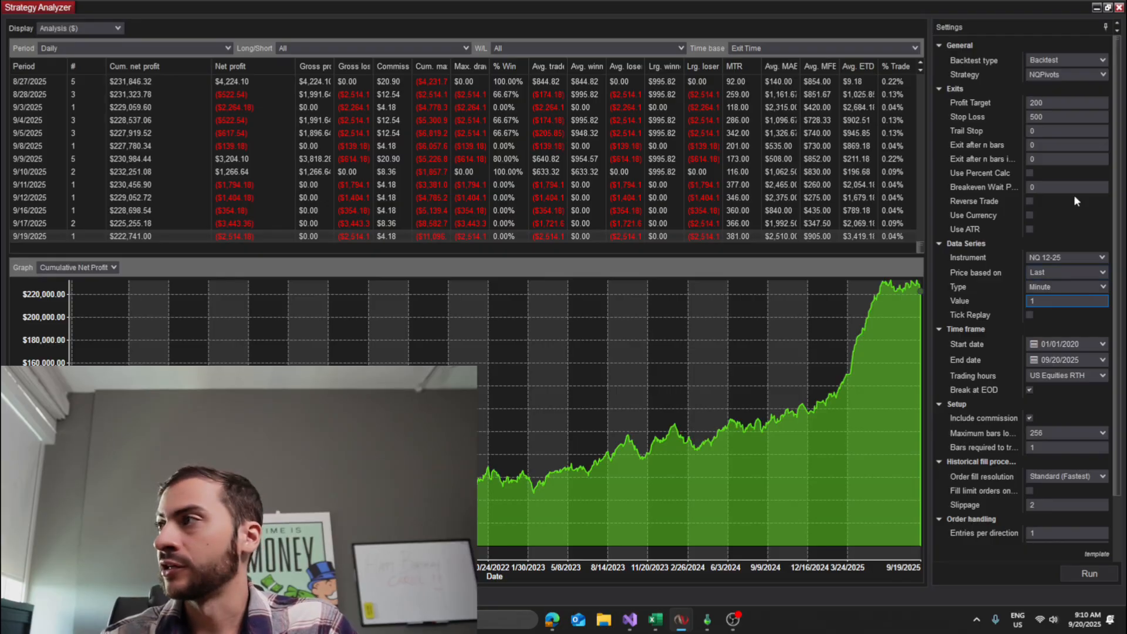
pyautogui.click(1068, 102)
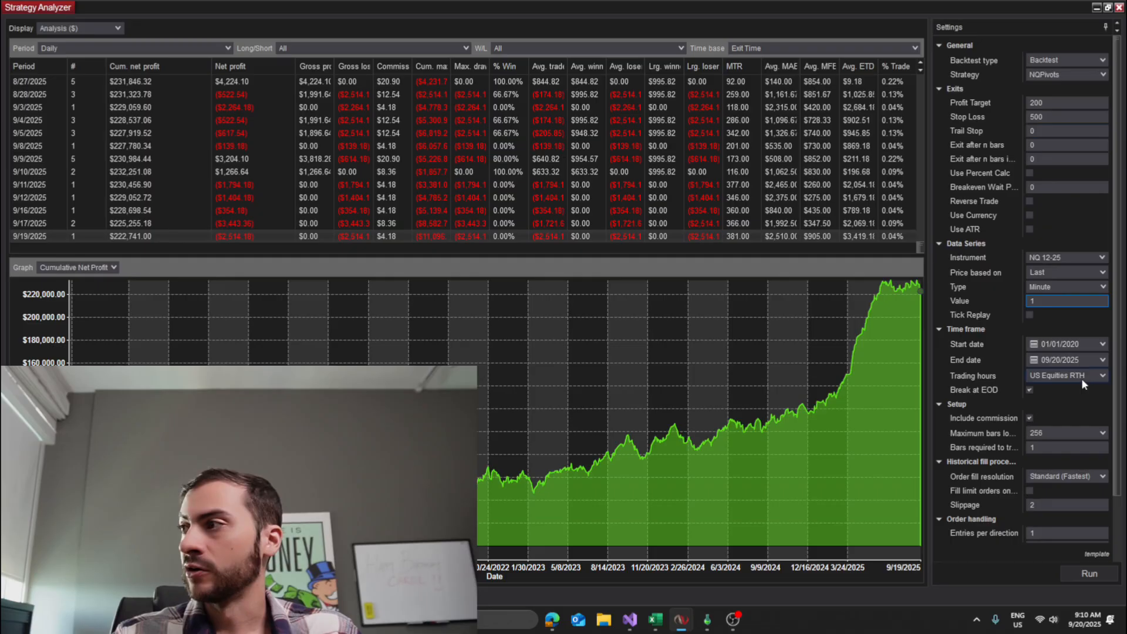
pyautogui.moveTo(1067, 376)
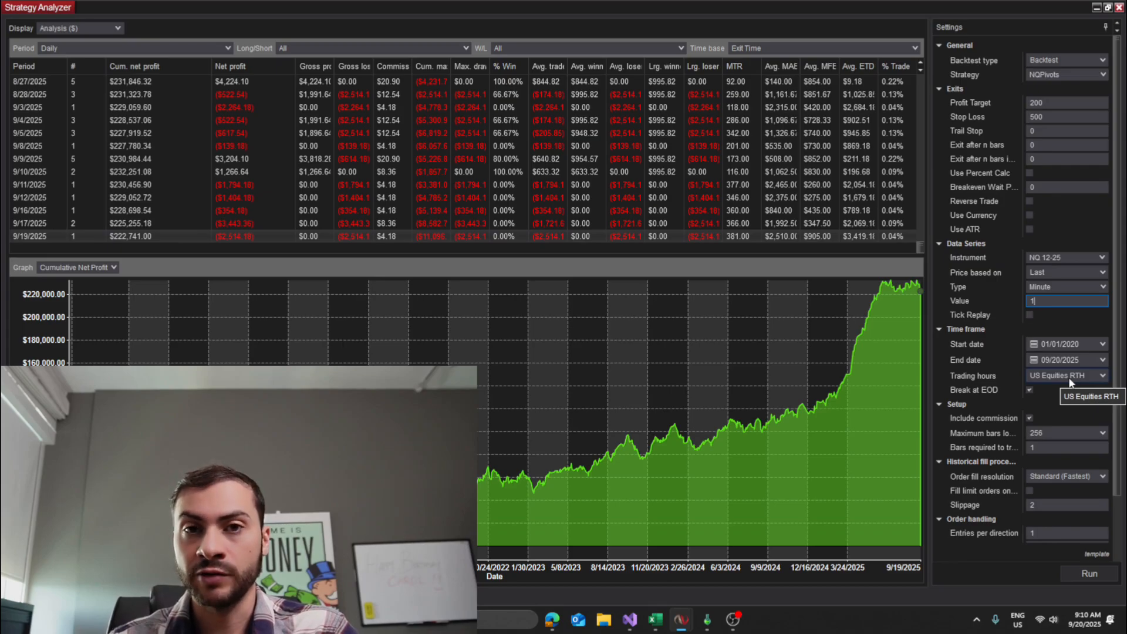
pyautogui.moveTo(1075, 157)
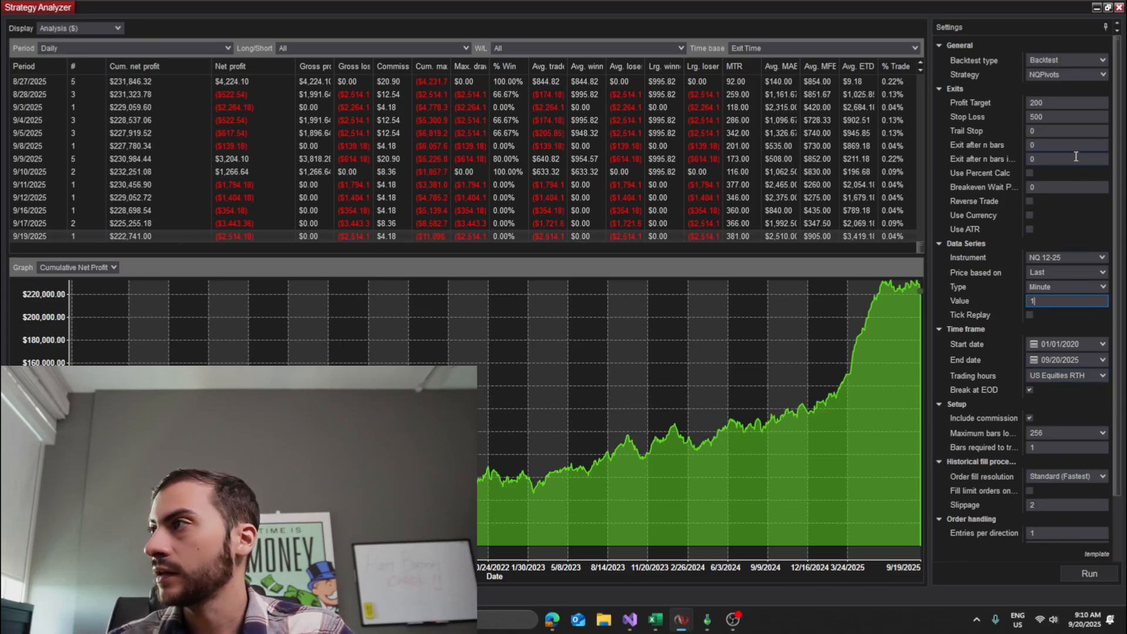
pyautogui.click(1067, 102)
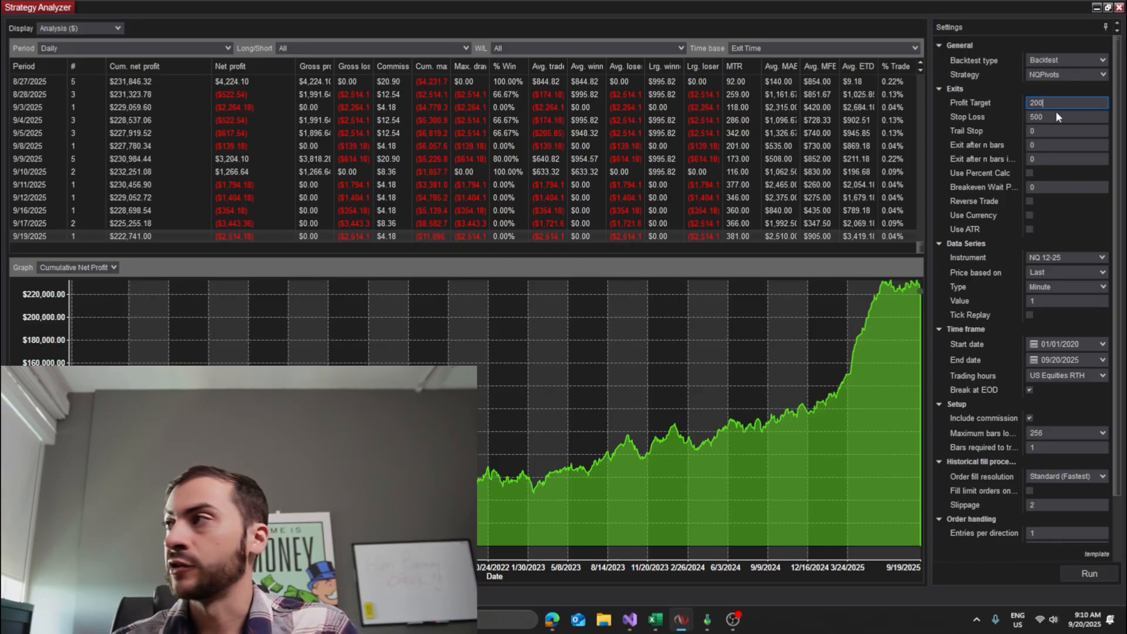
pyautogui.click(1064, 117)
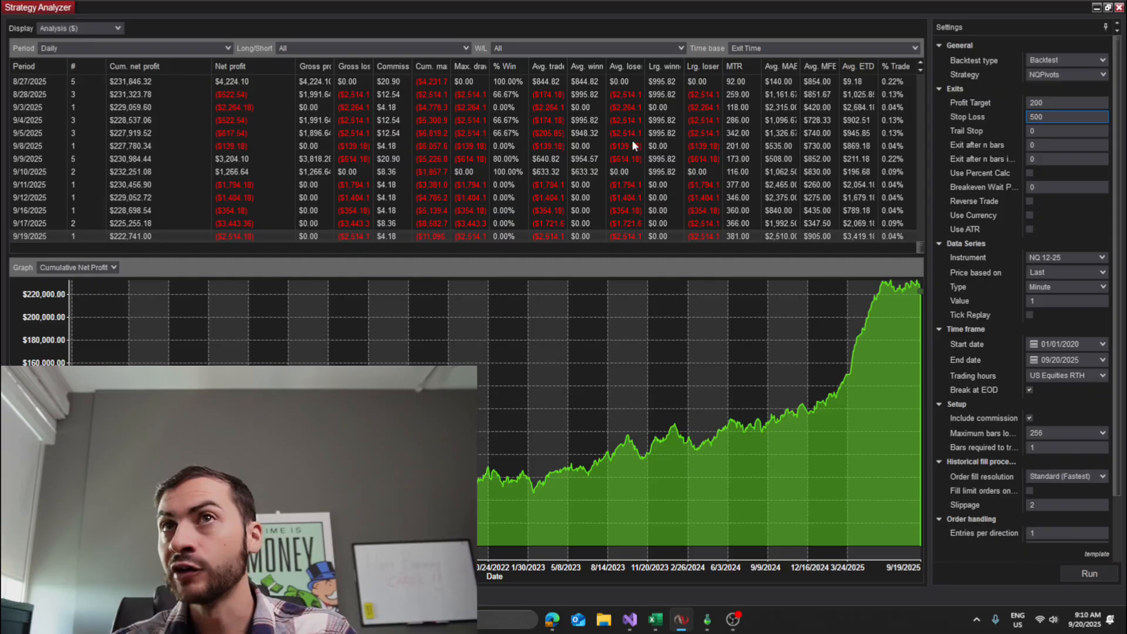
pyautogui.moveTo(827, 414)
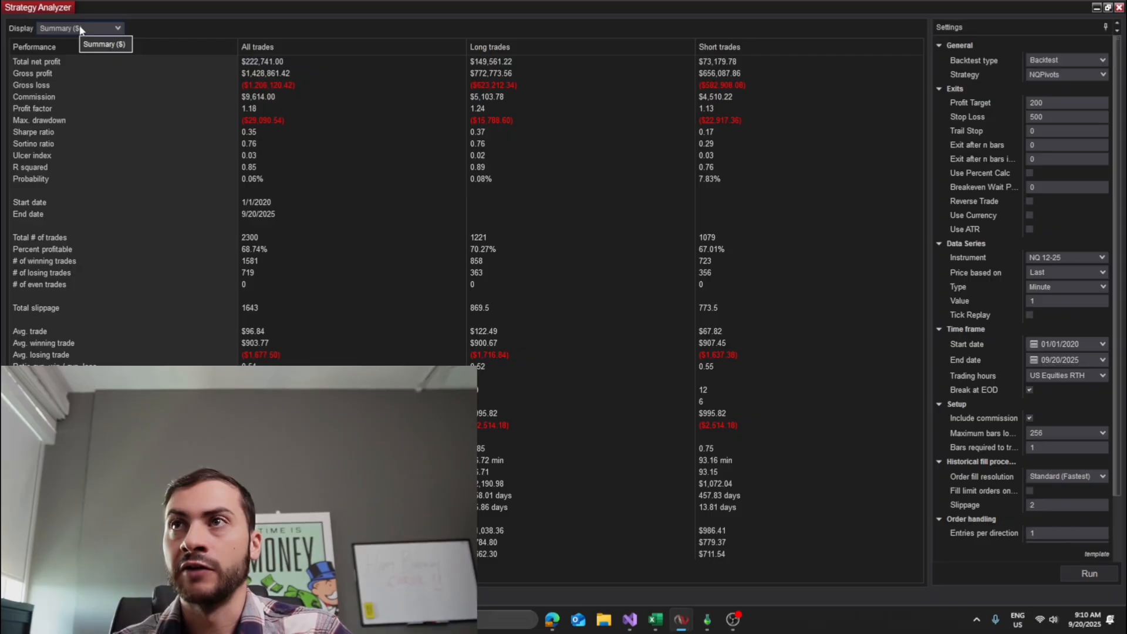
pyautogui.moveTo(267, 168)
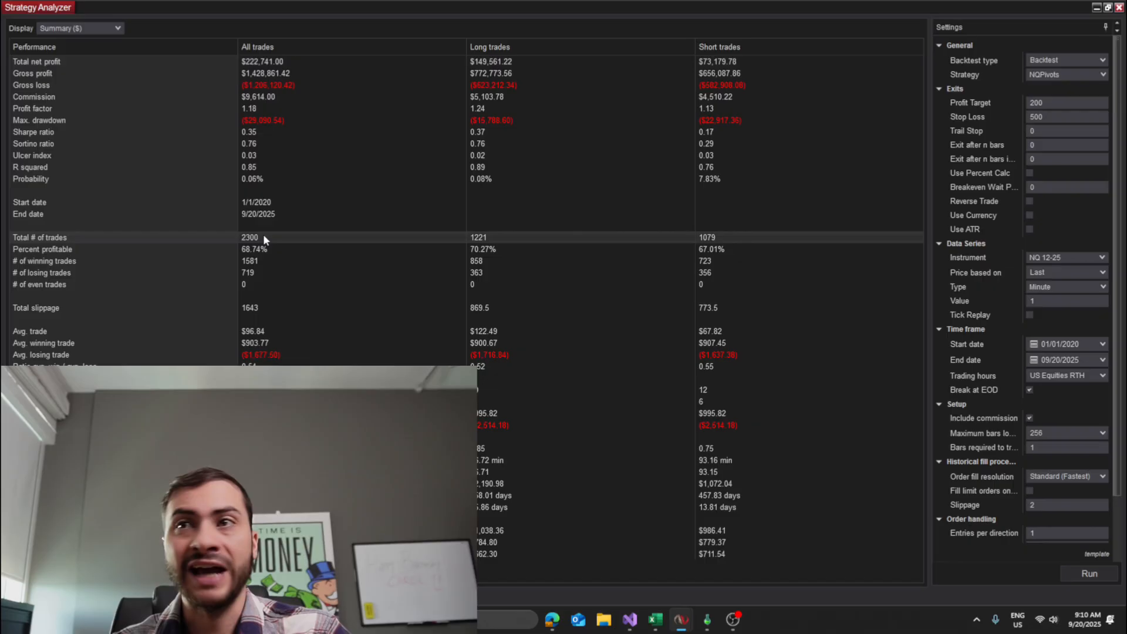
pyautogui.moveTo(267, 213)
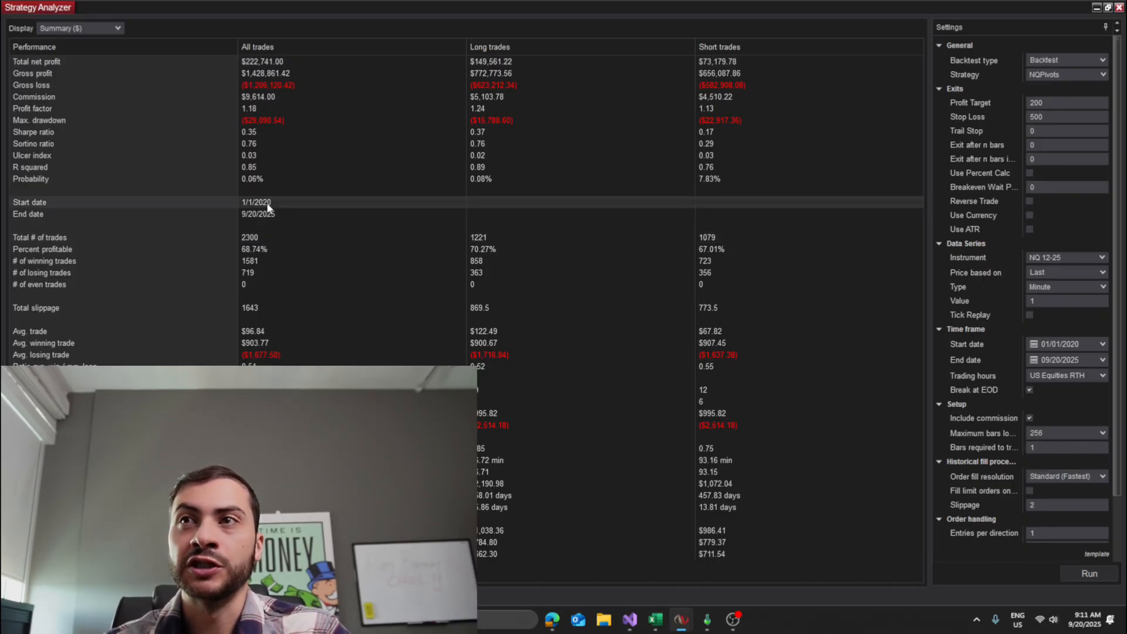
pyautogui.moveTo(288, 237)
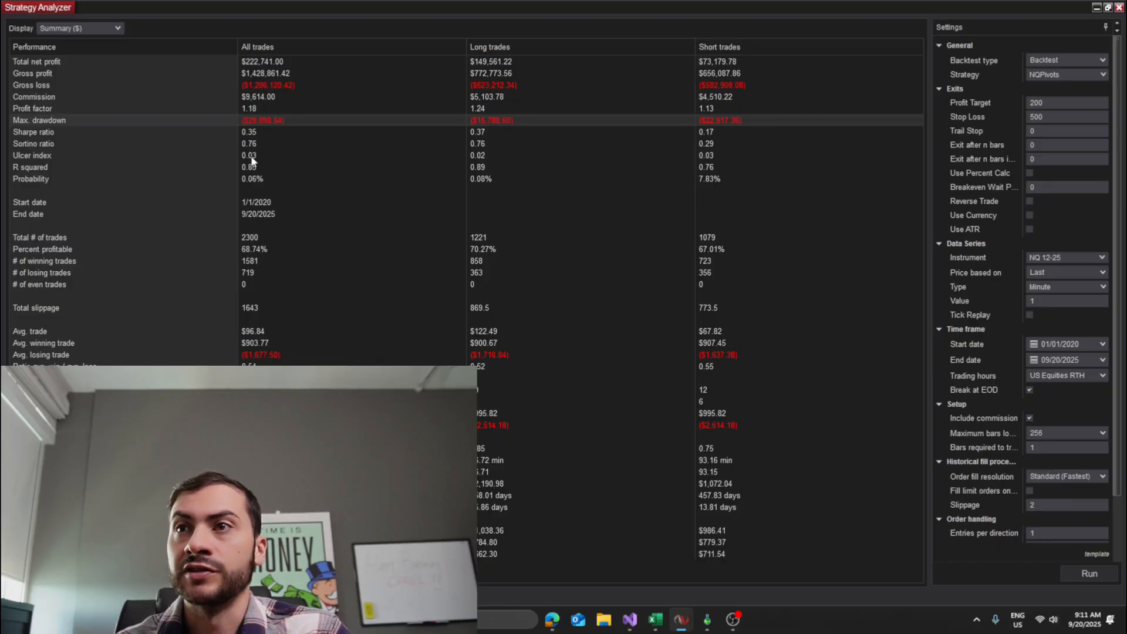
pyautogui.moveTo(459, 363)
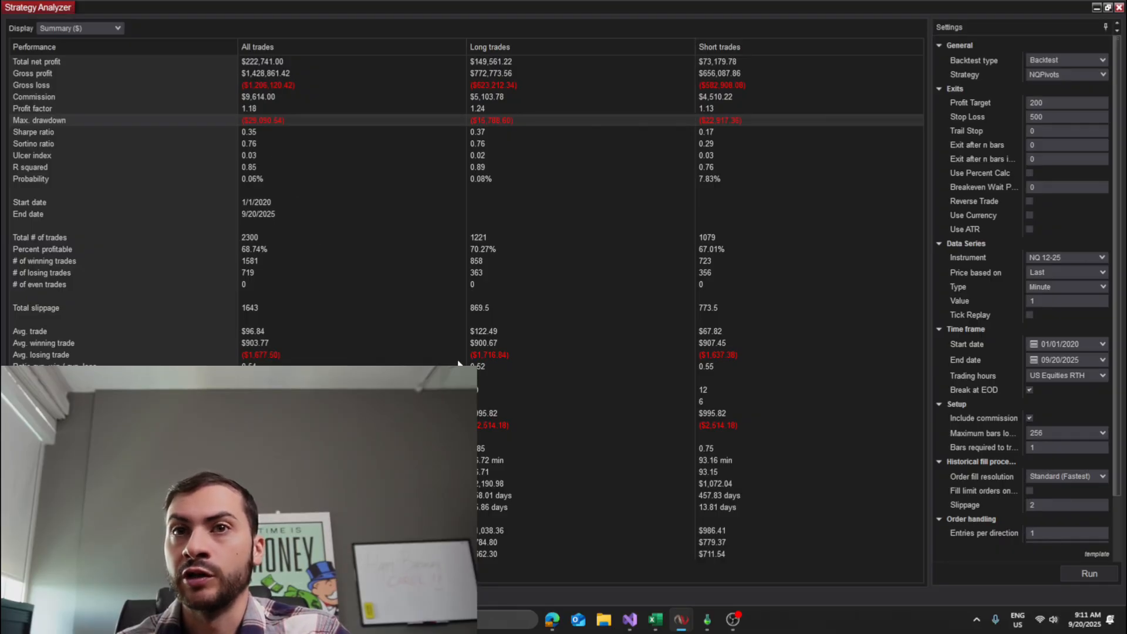
pyautogui.moveTo(458, 364)
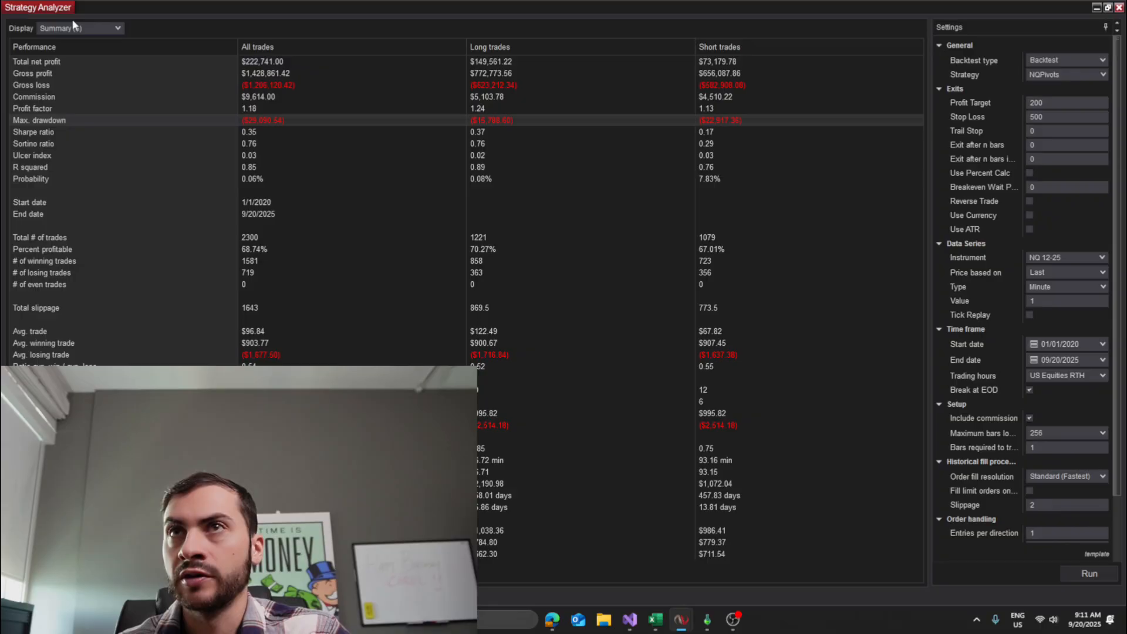
# Step: View the daily Analysis ($) table with cumulative net profit graph, then set Display to Chart
pyautogui.click(79, 28)
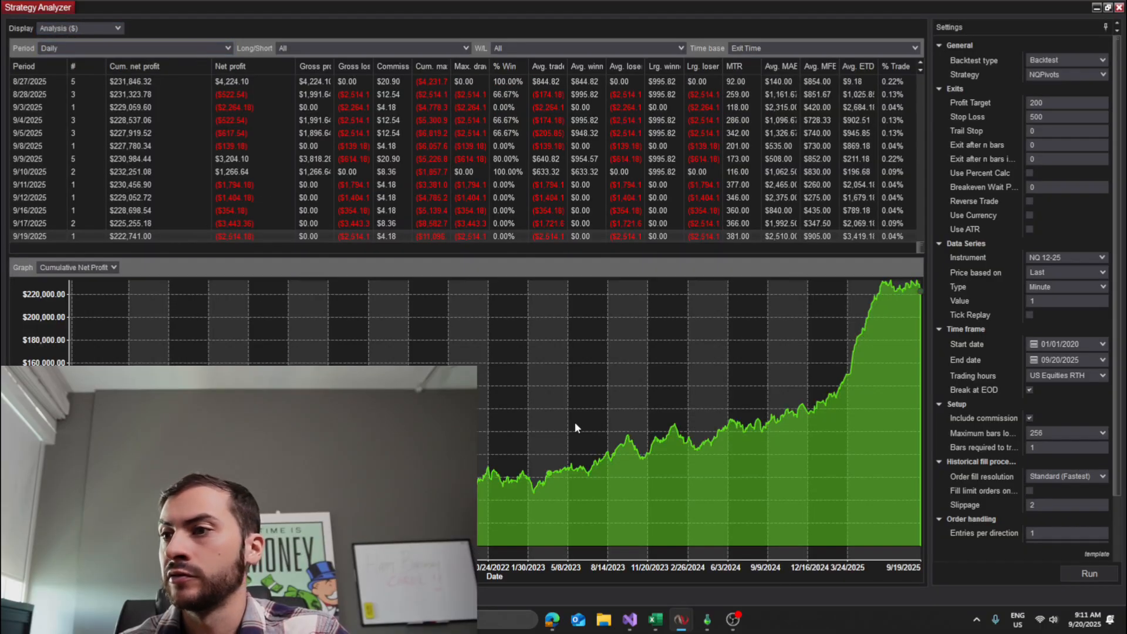
pyautogui.moveTo(816, 410)
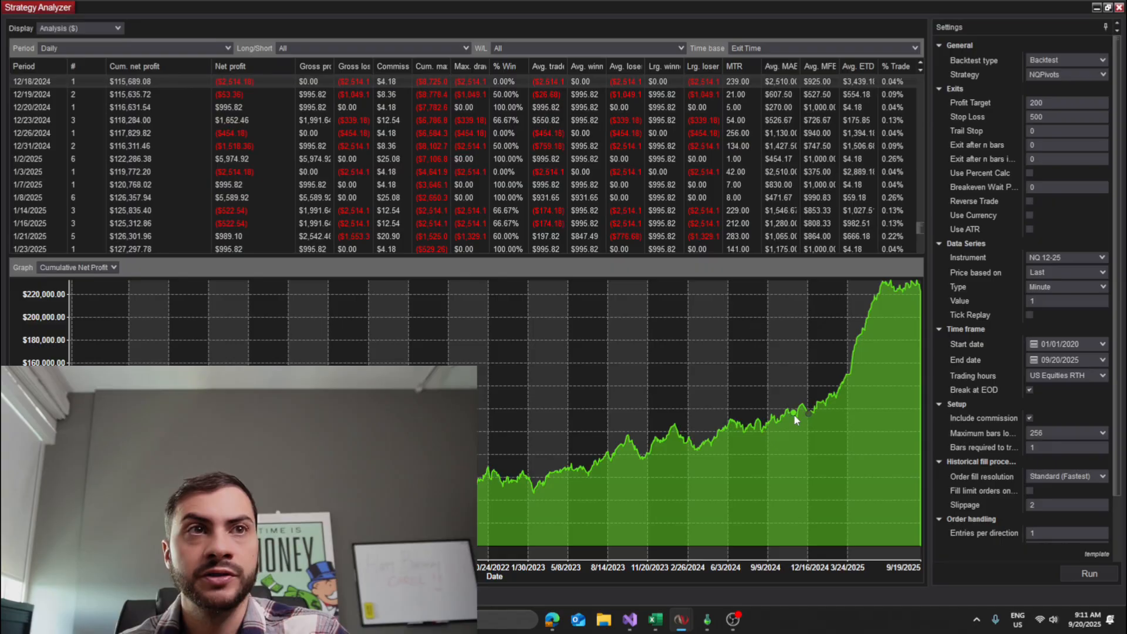
pyautogui.scroll(-3)
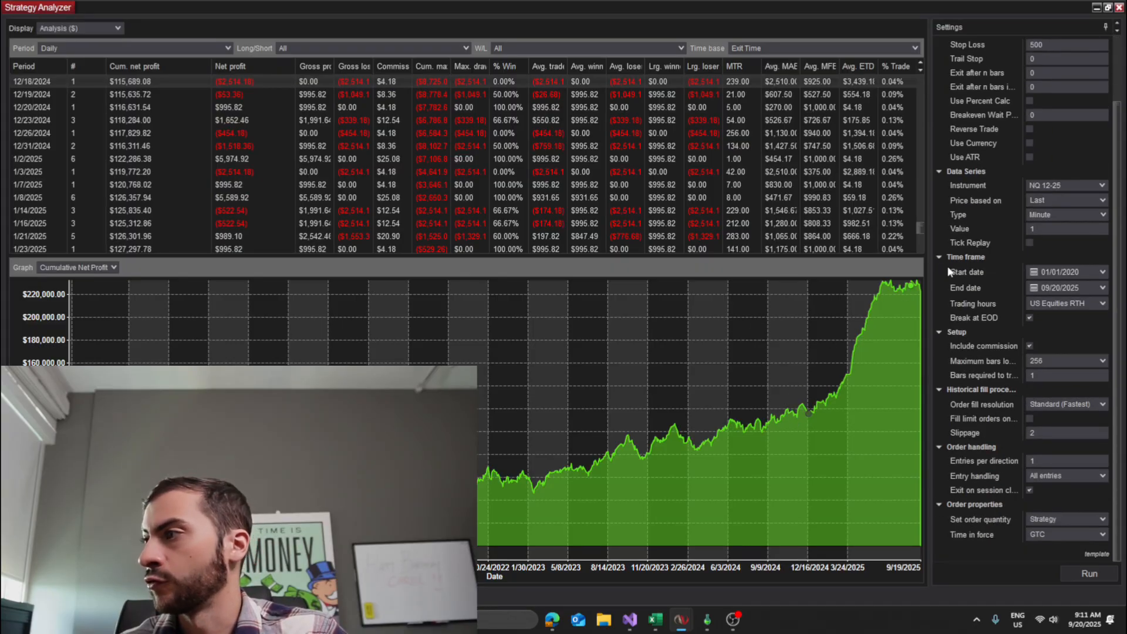
pyautogui.click(116, 28)
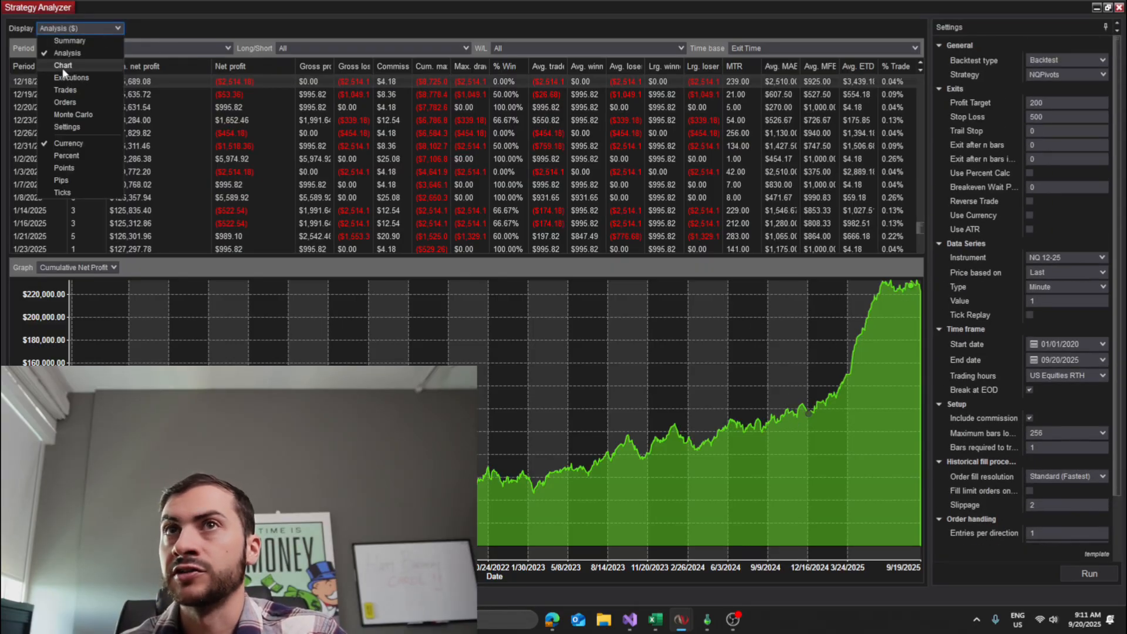
pyautogui.click(63, 66)
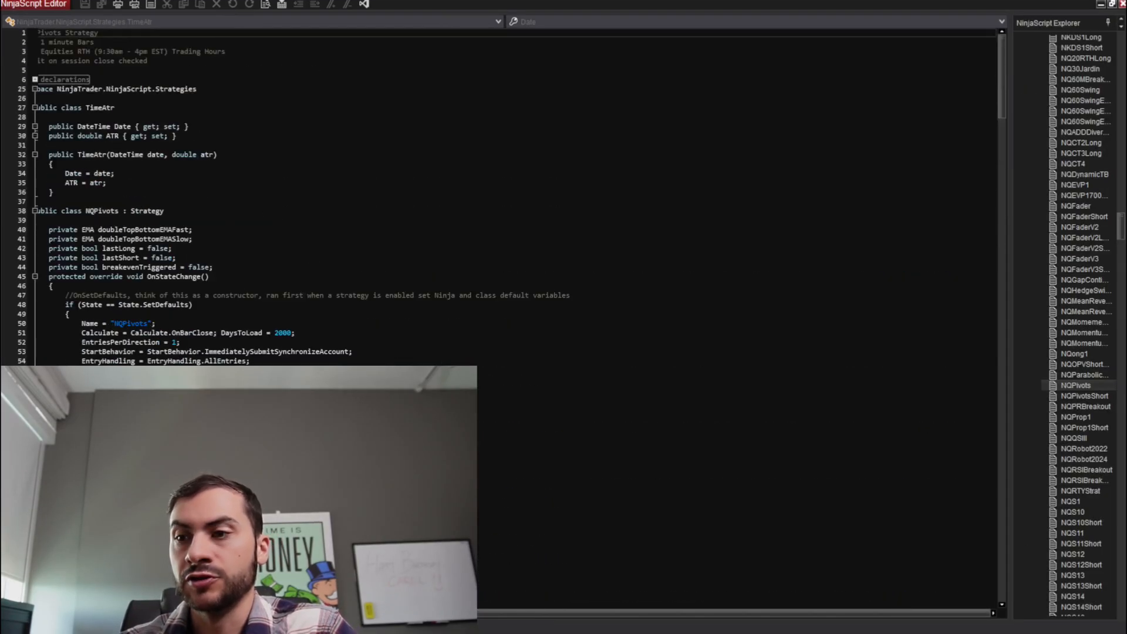
# Step: Scroll through the NQPivots OnStateChange section and its default settings in the NinjaScript Editor
pyautogui.scroll(-3)
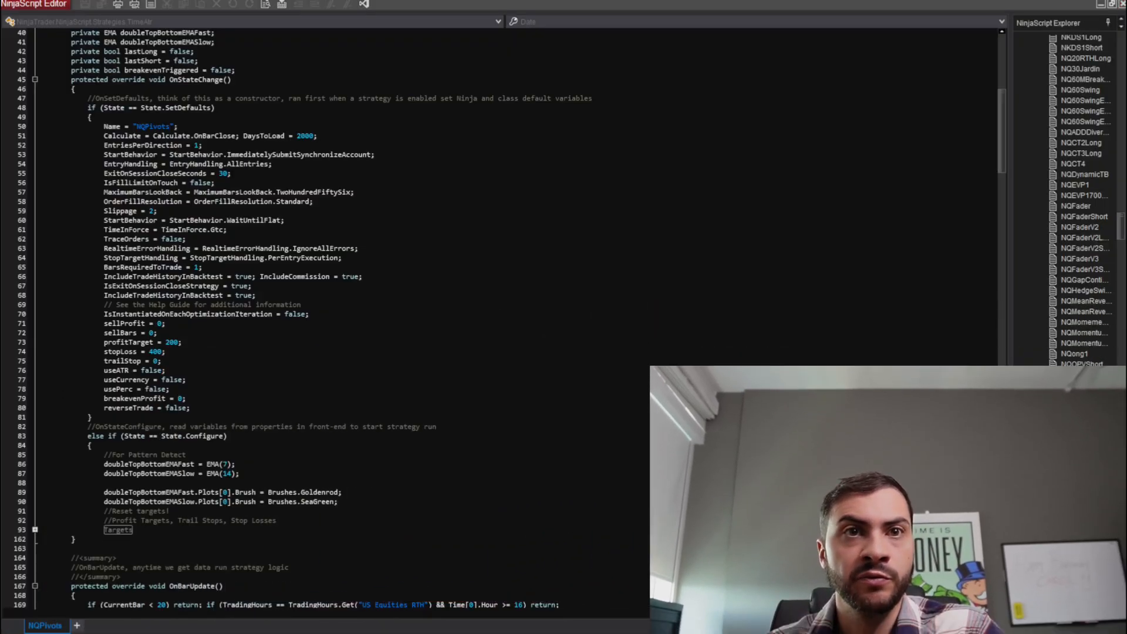
pyautogui.scroll(-3)
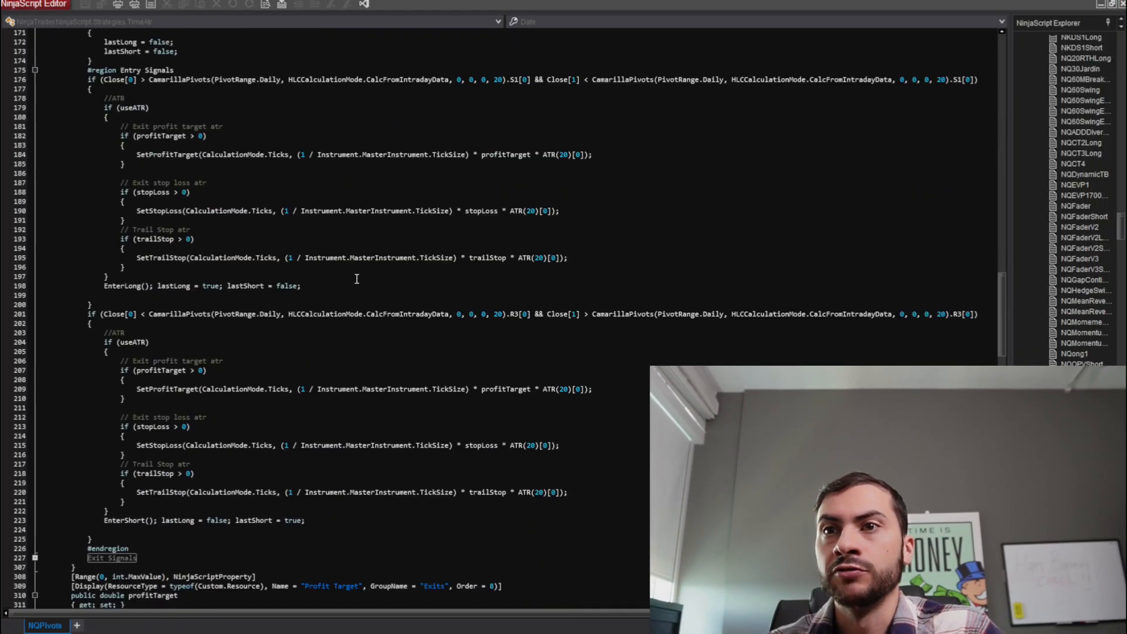
pyautogui.scroll(3)
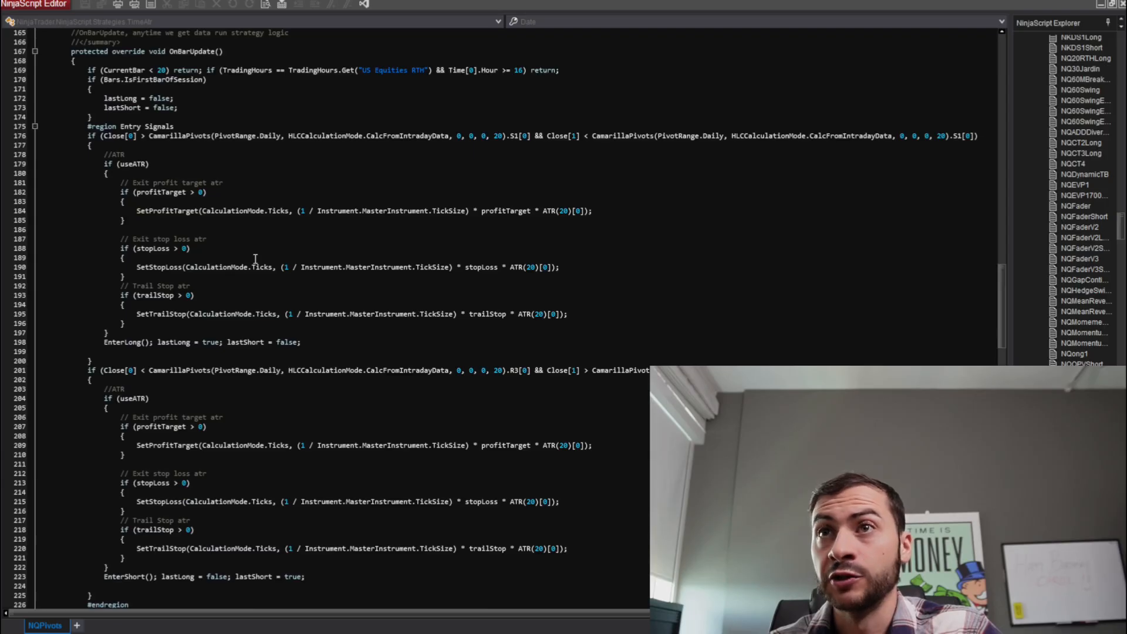
pyautogui.scroll(3)
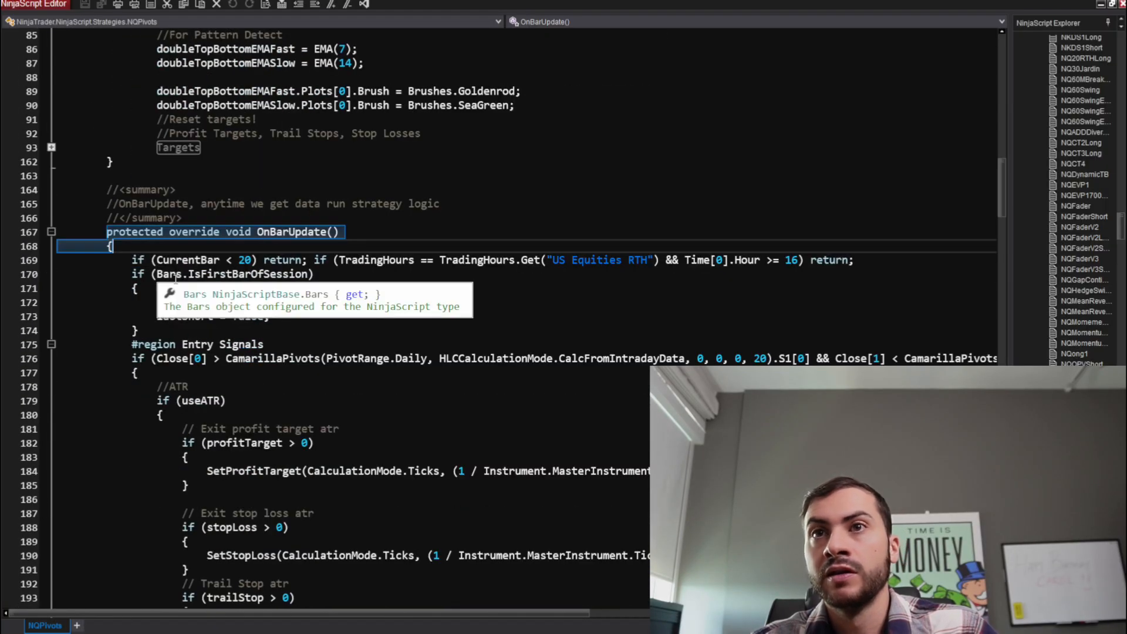
pyautogui.scroll(-3)
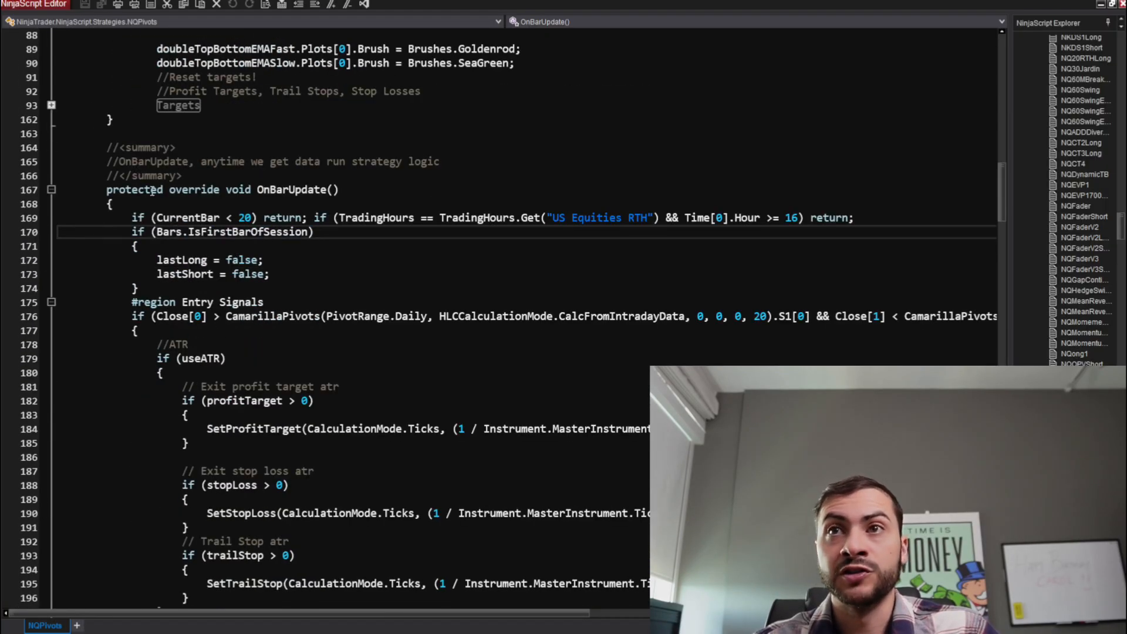
pyautogui.moveTo(386, 201)
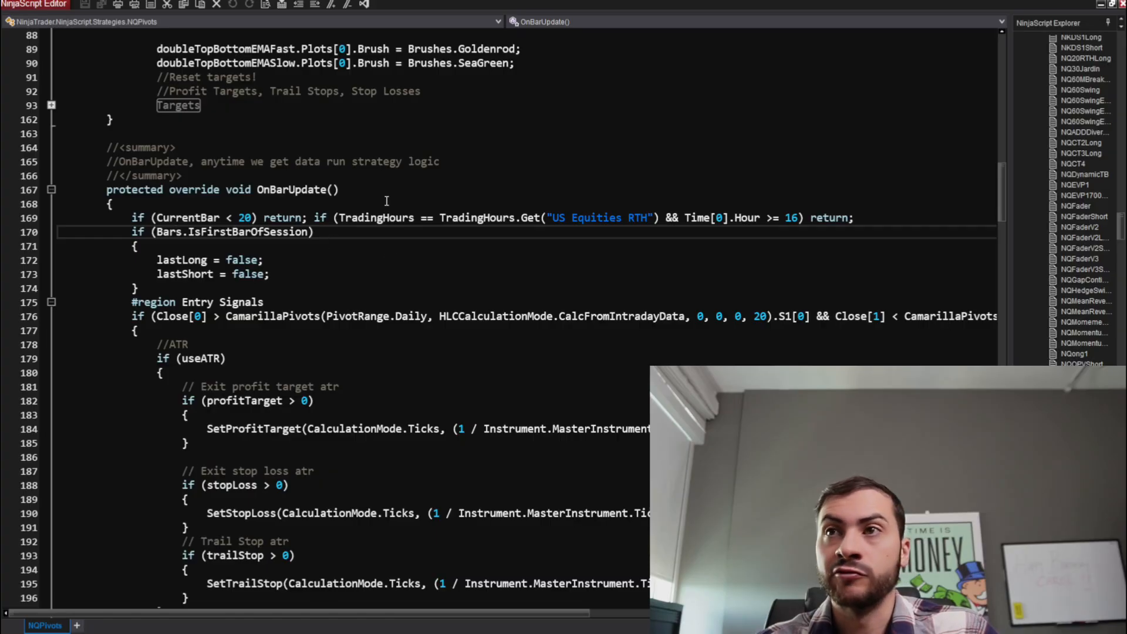
pyautogui.scroll(-3)
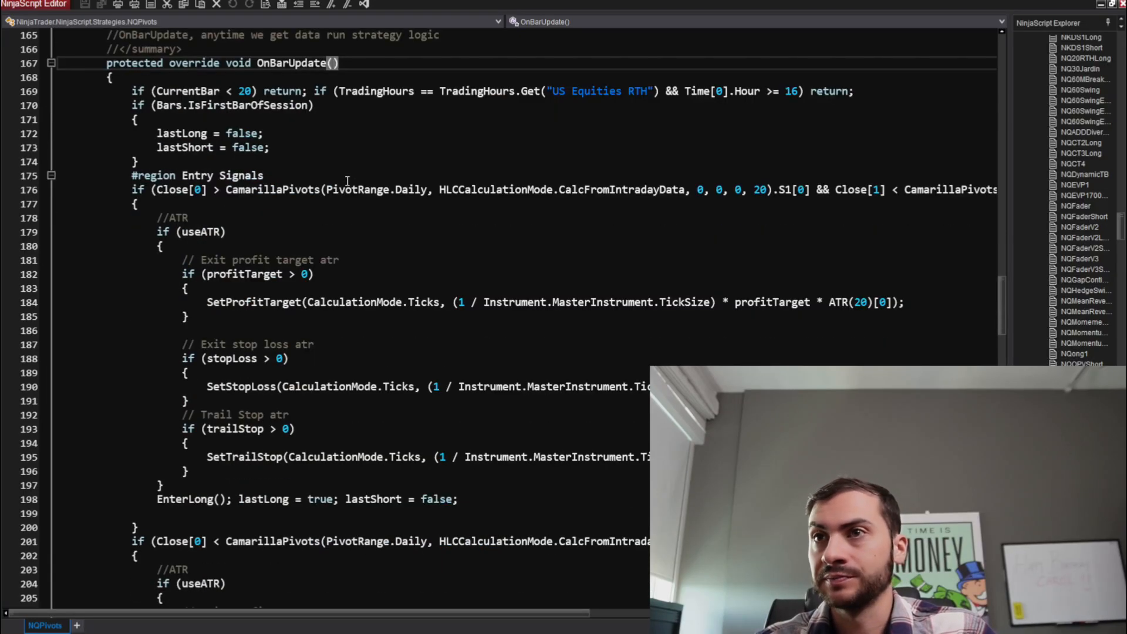
pyautogui.scroll(-3)
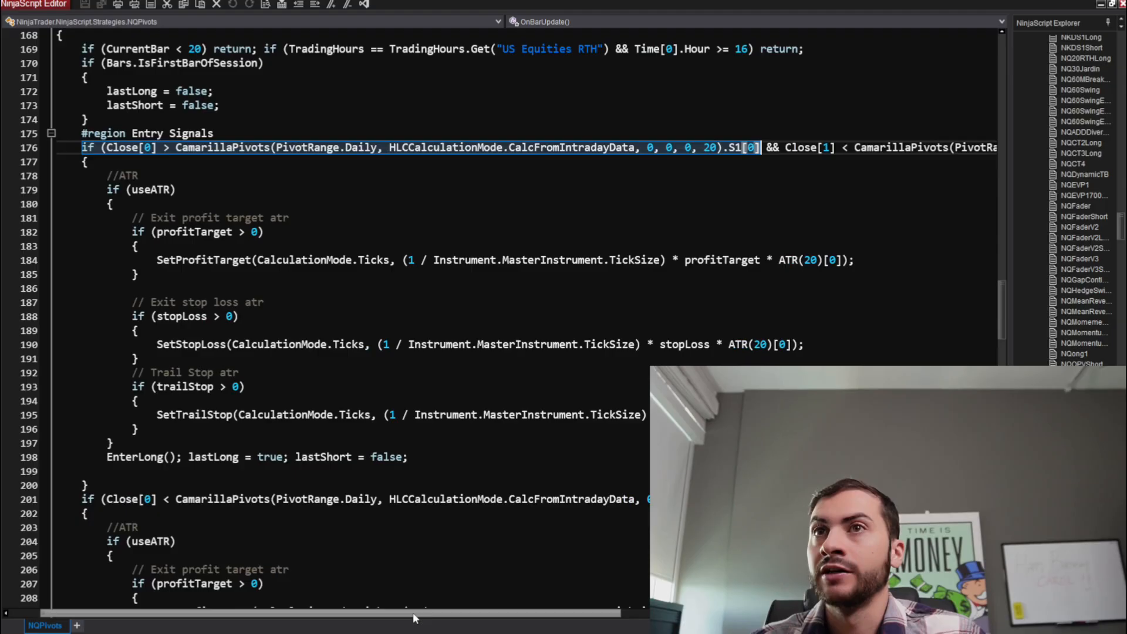
# Step: Scroll through the OnBarUpdate entry logic before returning to the Strategy Analyzer trade chart
pyautogui.hscroll(3)
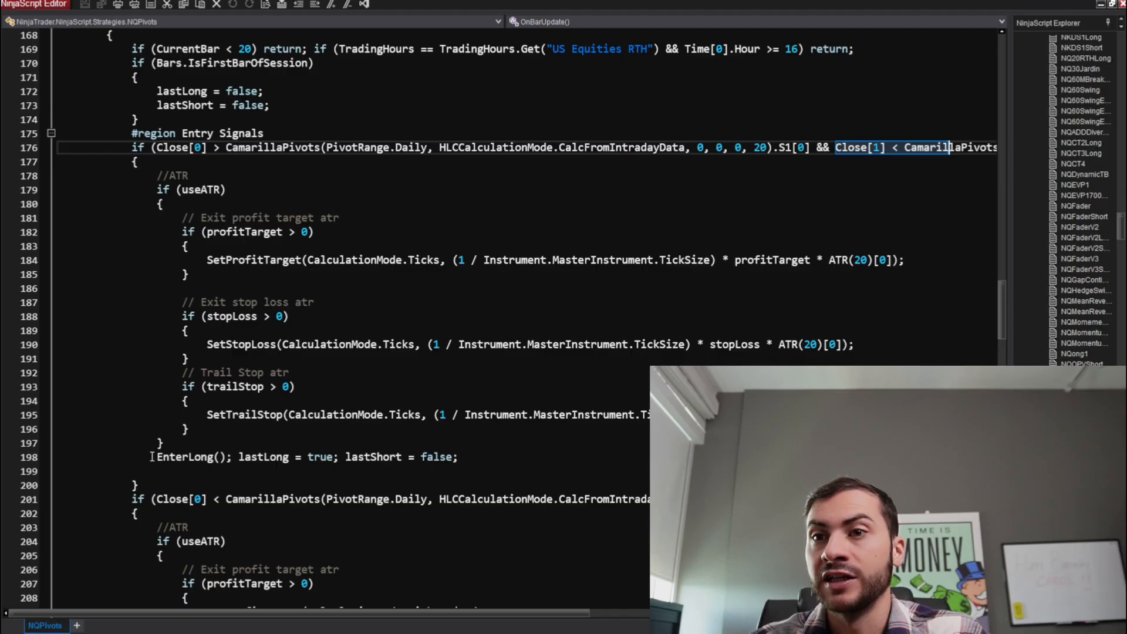
pyautogui.scroll(-3)
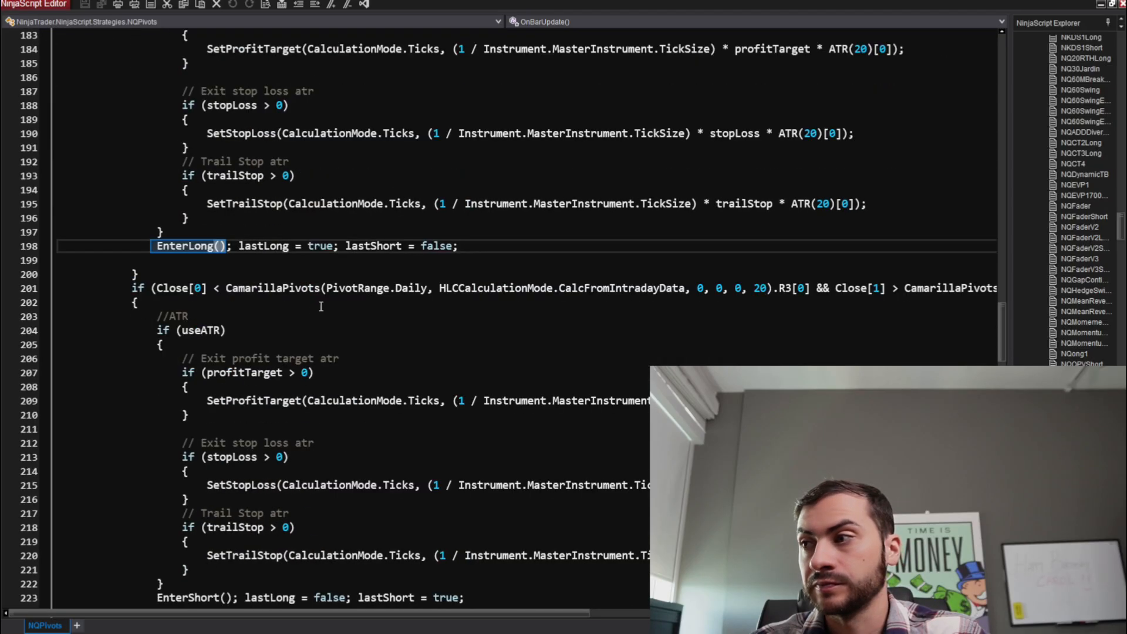
pyautogui.scroll(-3)
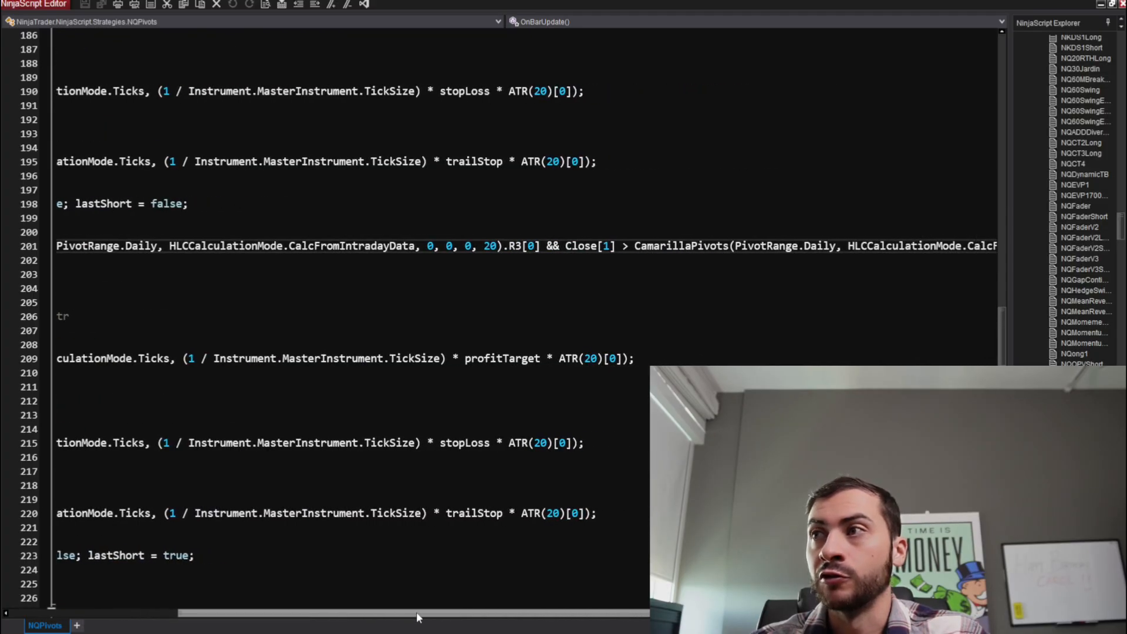
pyautogui.hscroll(3)
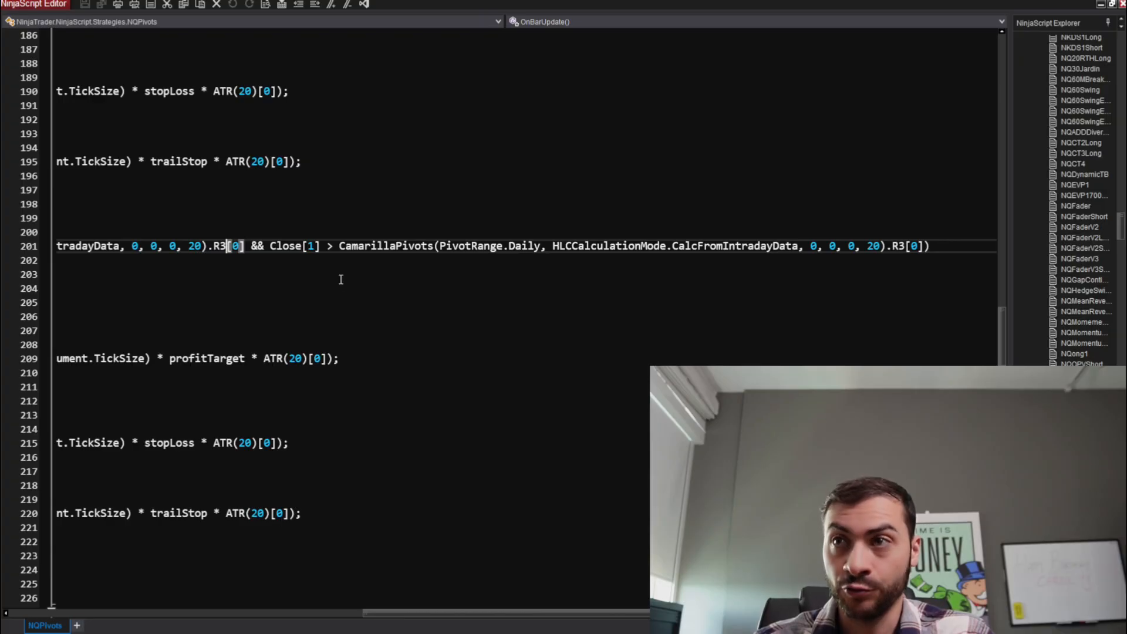
pyautogui.hscroll(-3)
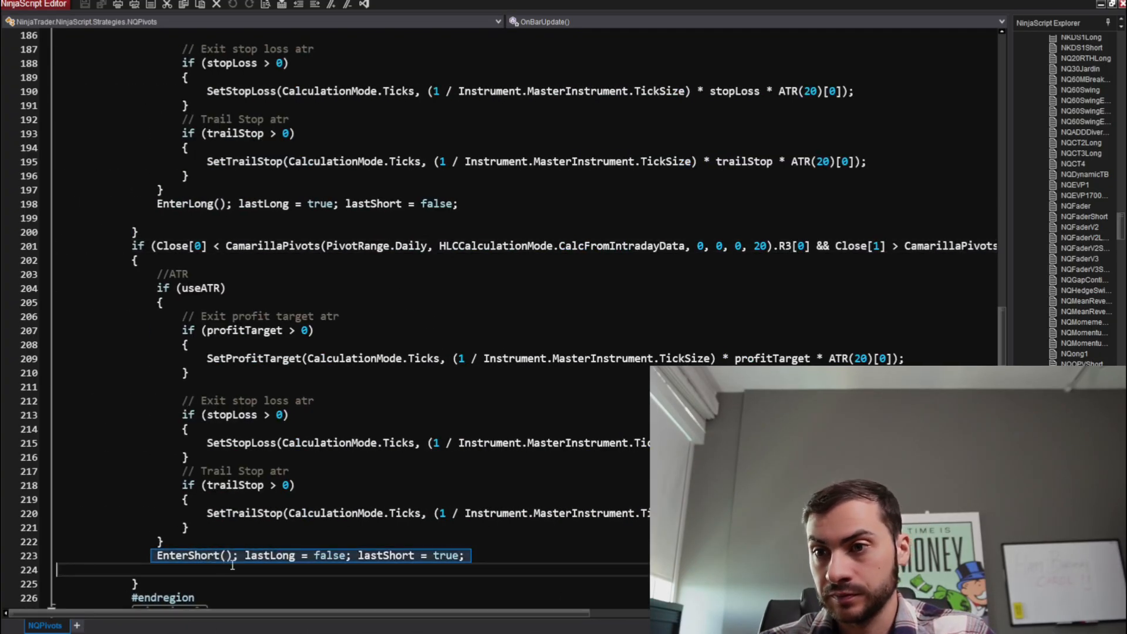
pyautogui.scroll(3)
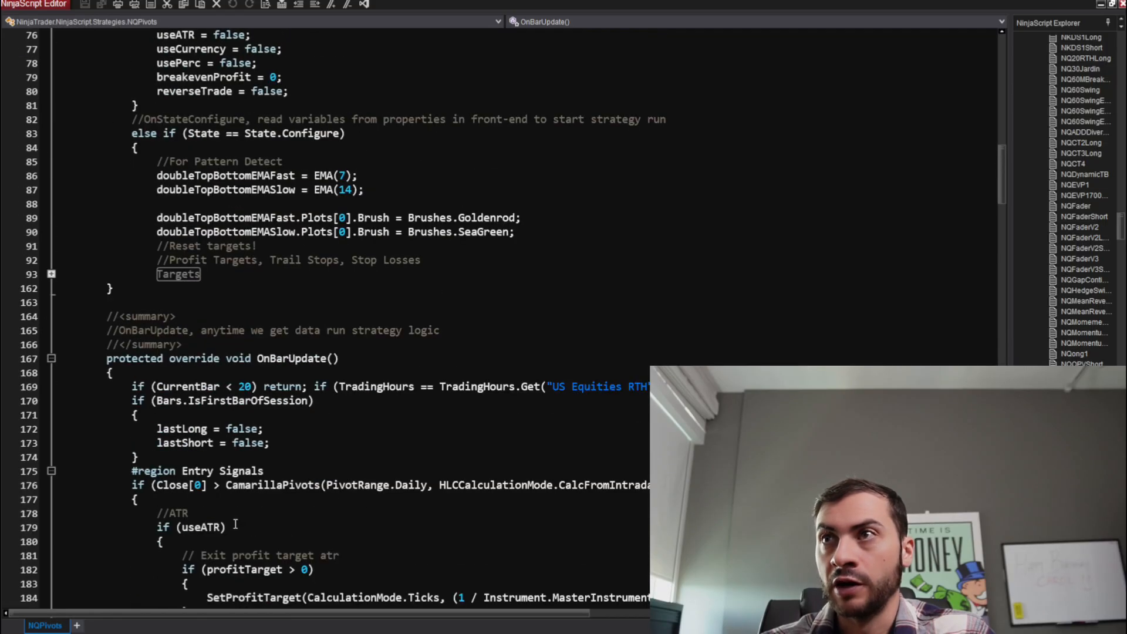
pyautogui.scroll(3)
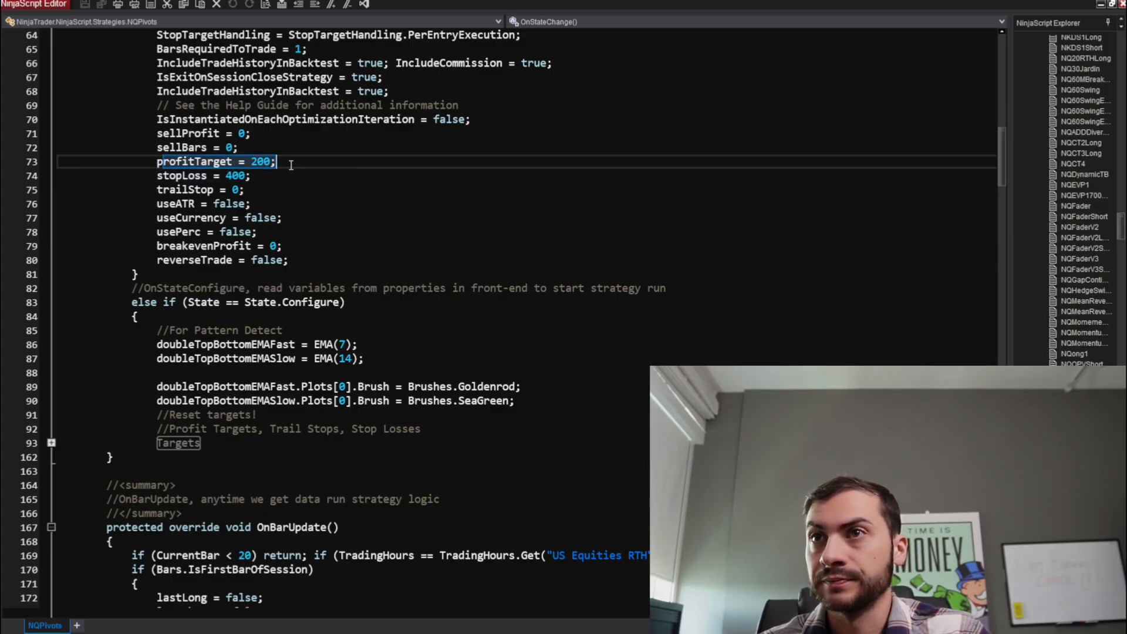
pyautogui.scroll(-3)
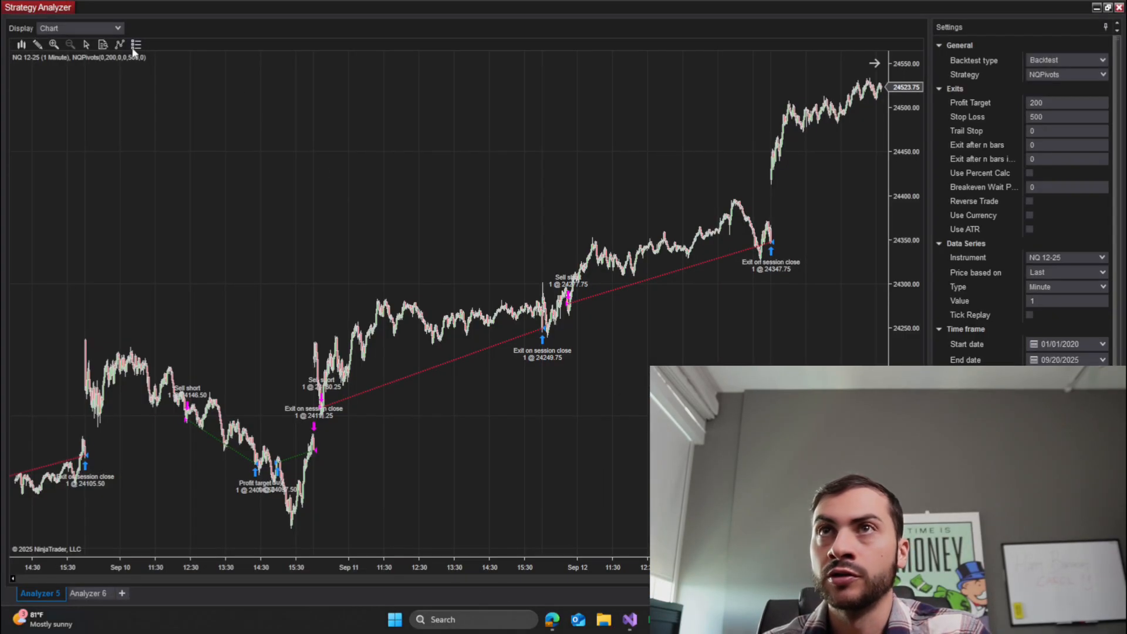
# Step: Add the Camarilla pivots indicator with Daily pivot range to the backtest trade chart
pyautogui.click(120, 45)
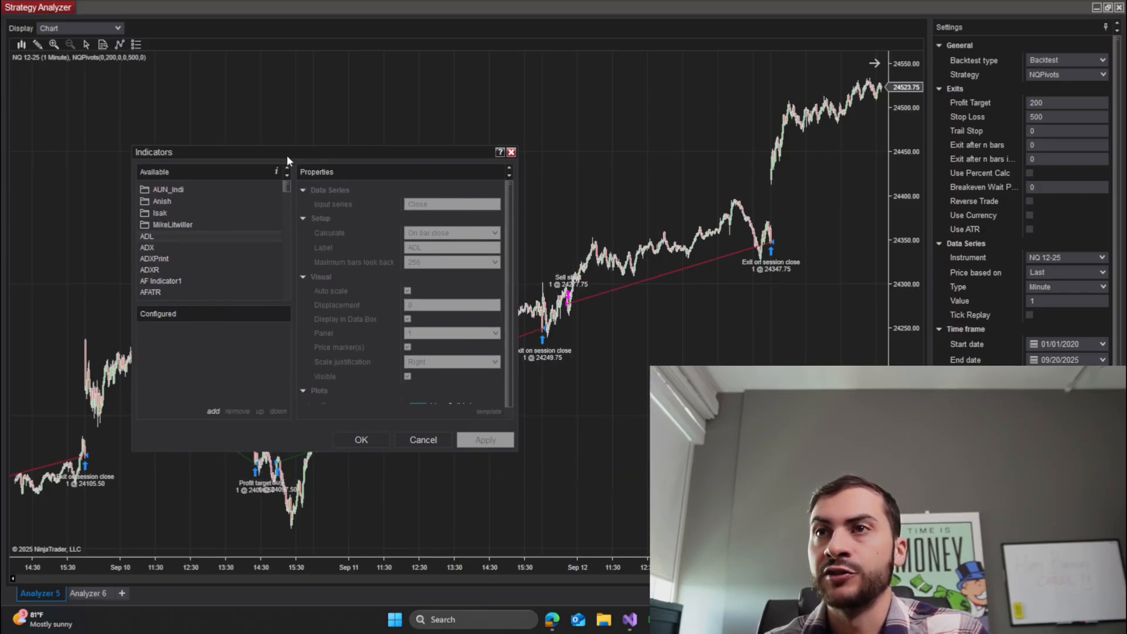
pyautogui.scroll(-3)
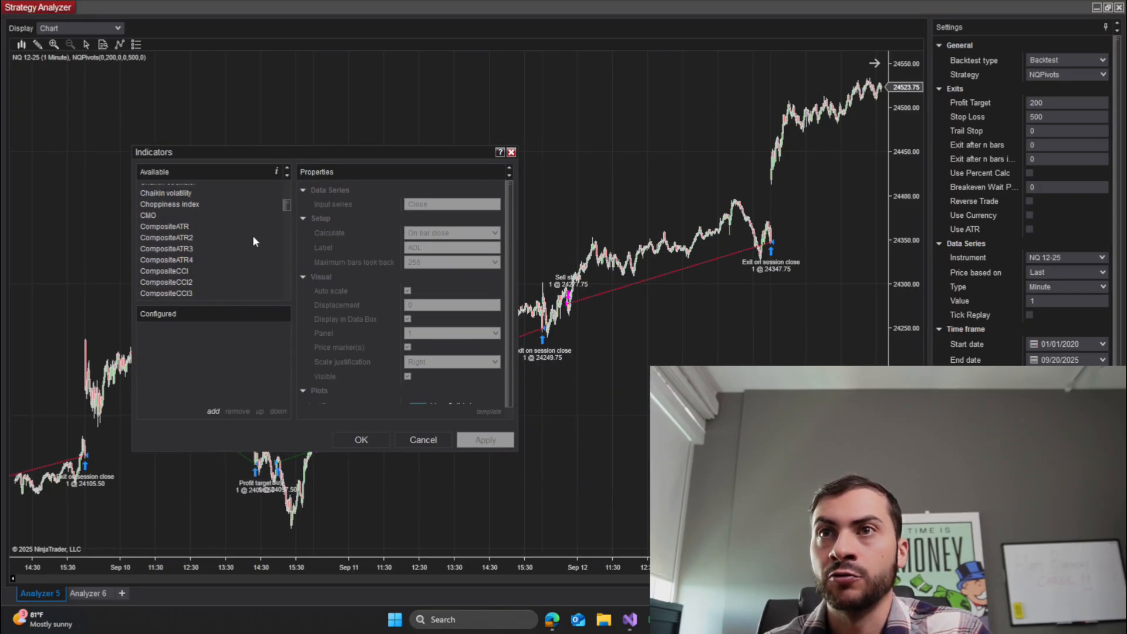
pyautogui.scroll(3)
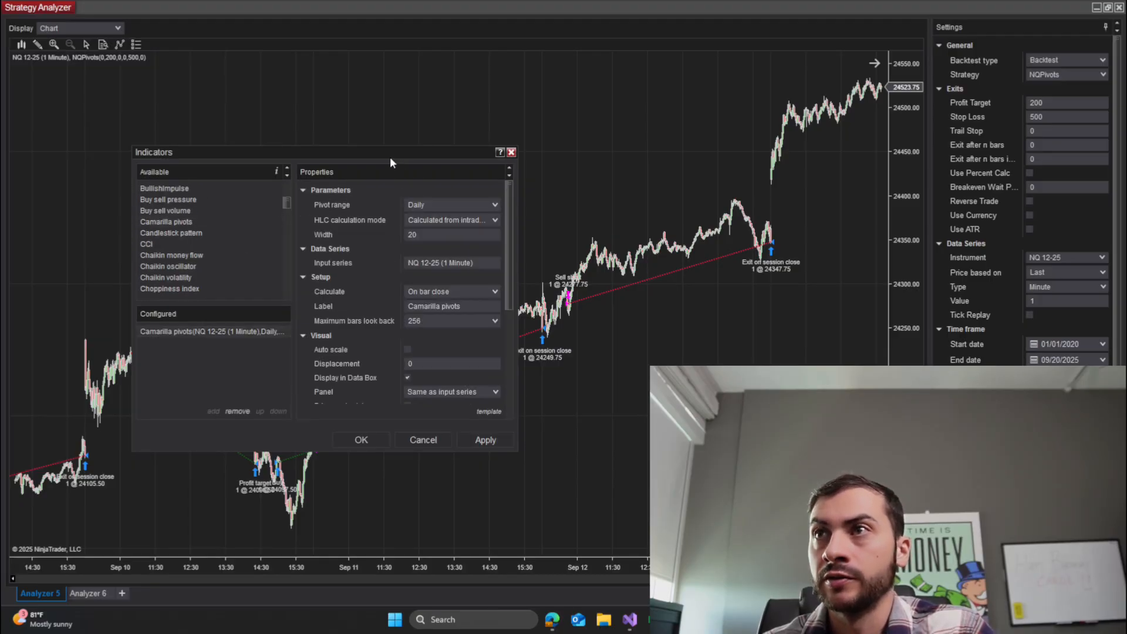
pyautogui.moveTo(320, 152); pyautogui.dragTo(243, 91)
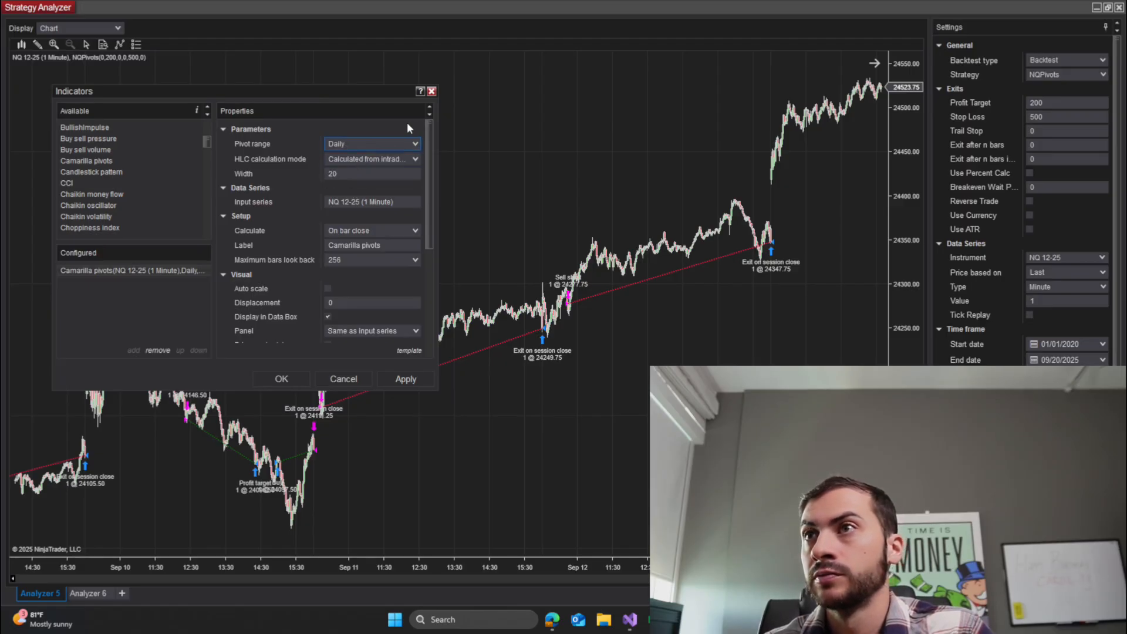
pyautogui.moveTo(373, 165)
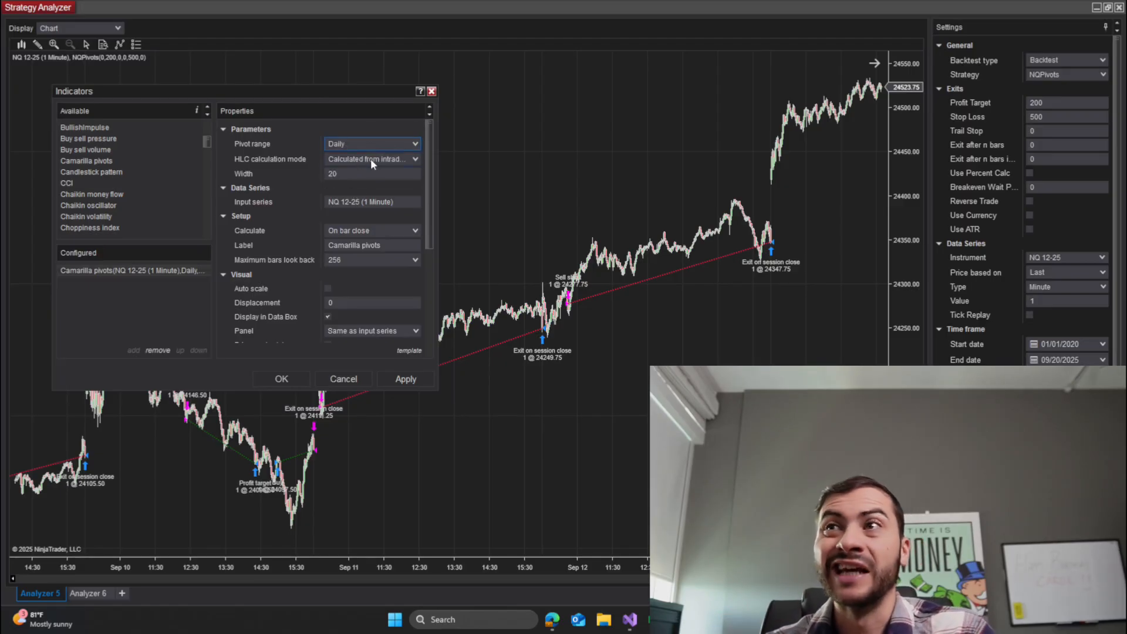
pyautogui.click(414, 143)
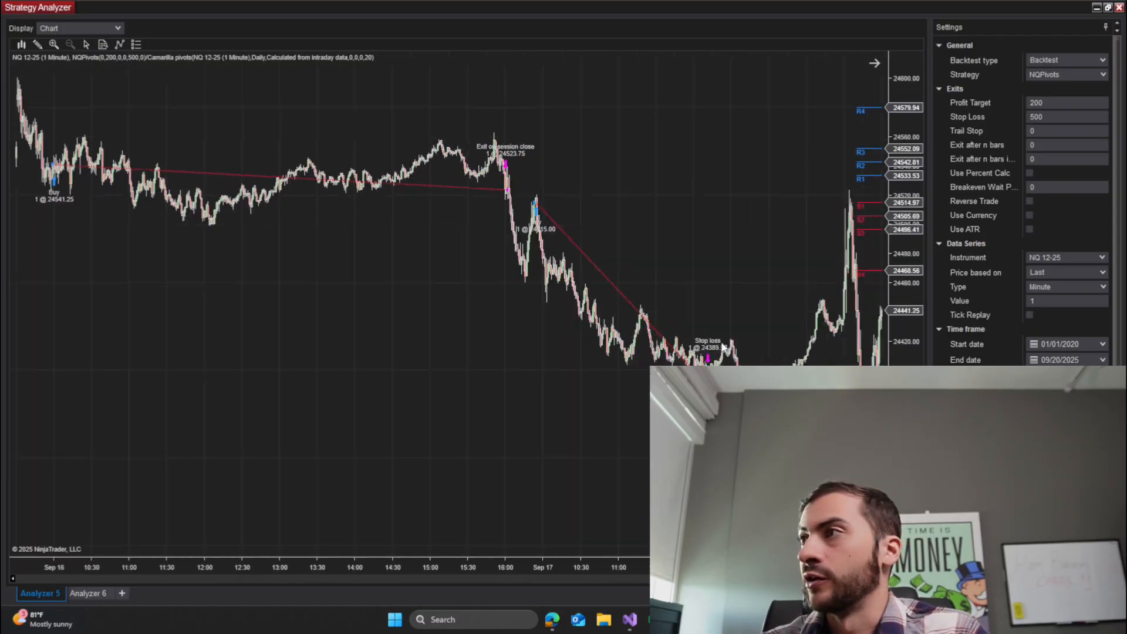
# Step: Scroll the trade chart right to browse later sessions' entries and exits
pyautogui.hscroll(3)
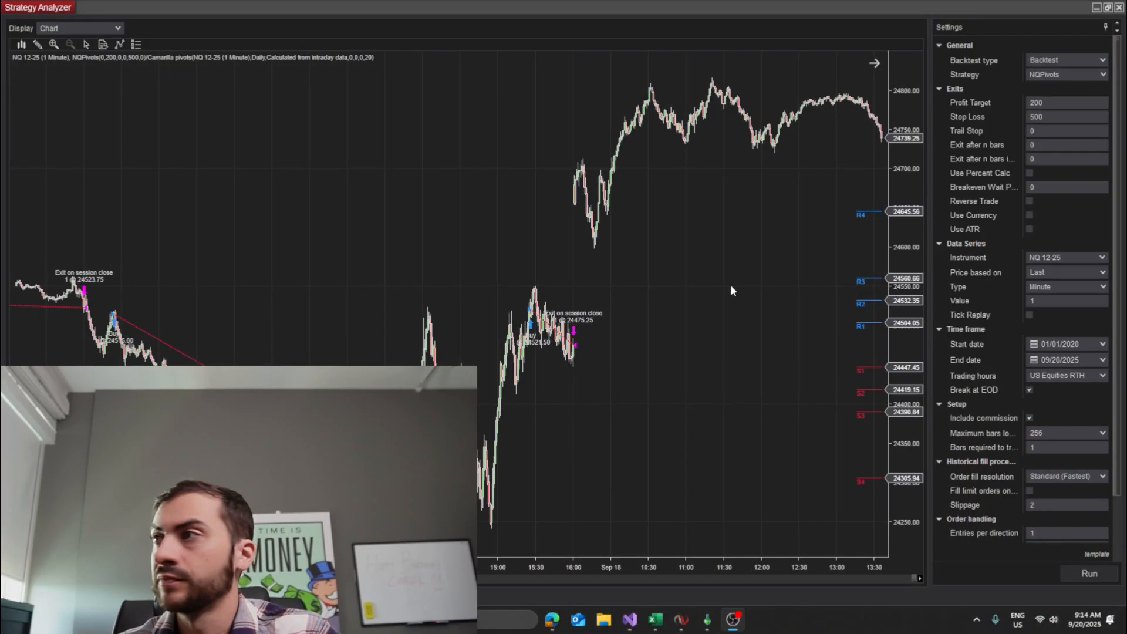
pyautogui.moveTo(860, 216)
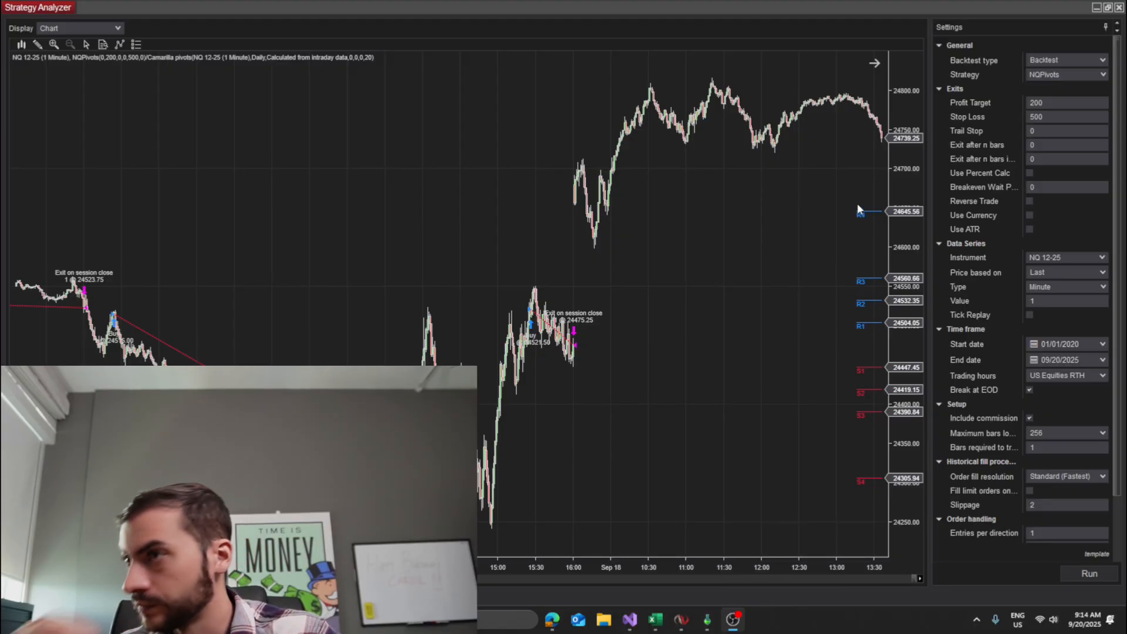
pyautogui.moveTo(867, 377)
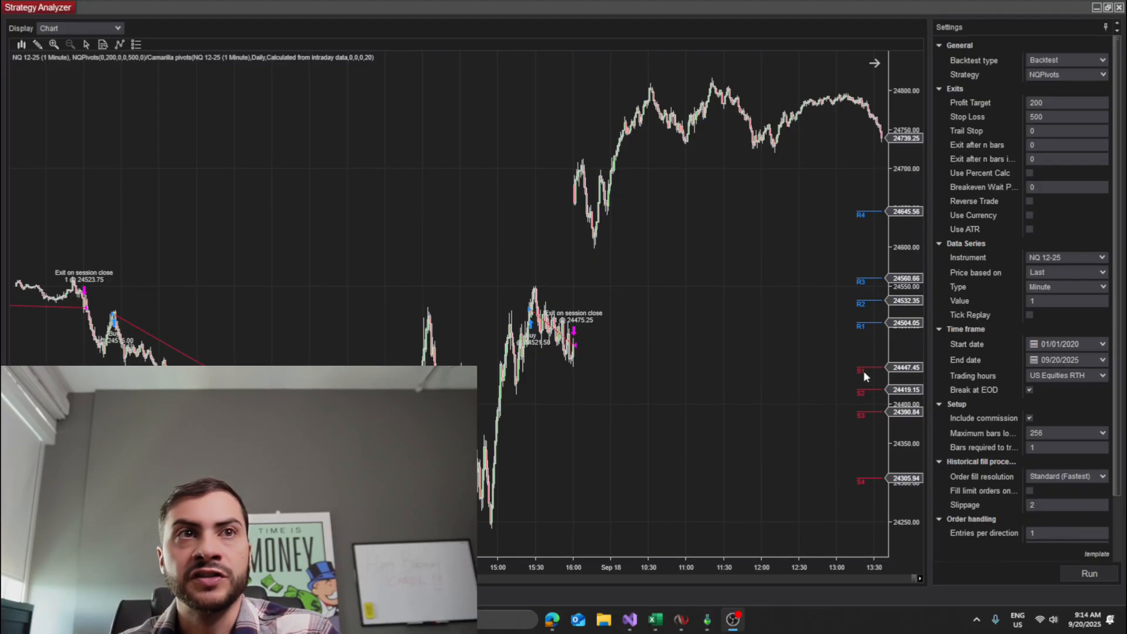
pyautogui.moveTo(896, 337)
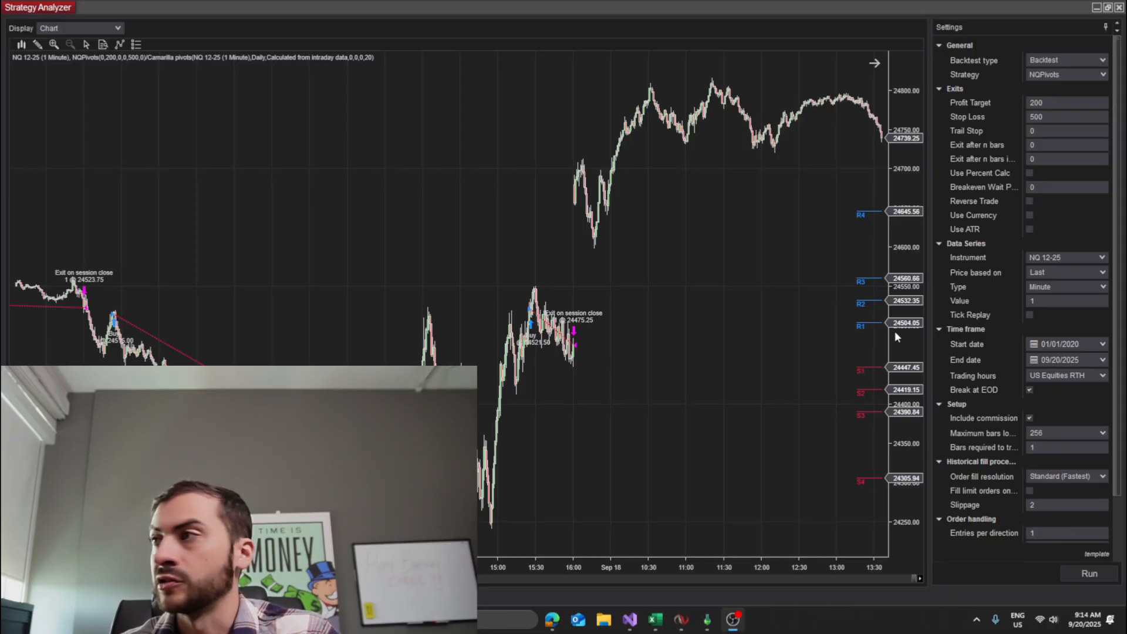
pyautogui.moveTo(851, 292)
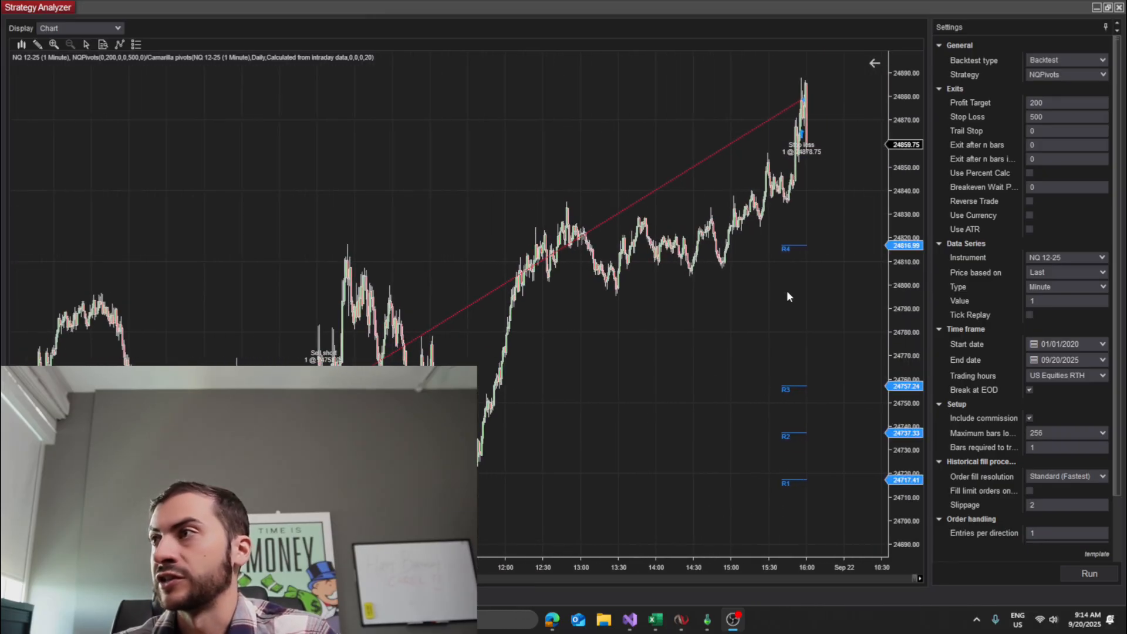
pyautogui.moveTo(799, 253)
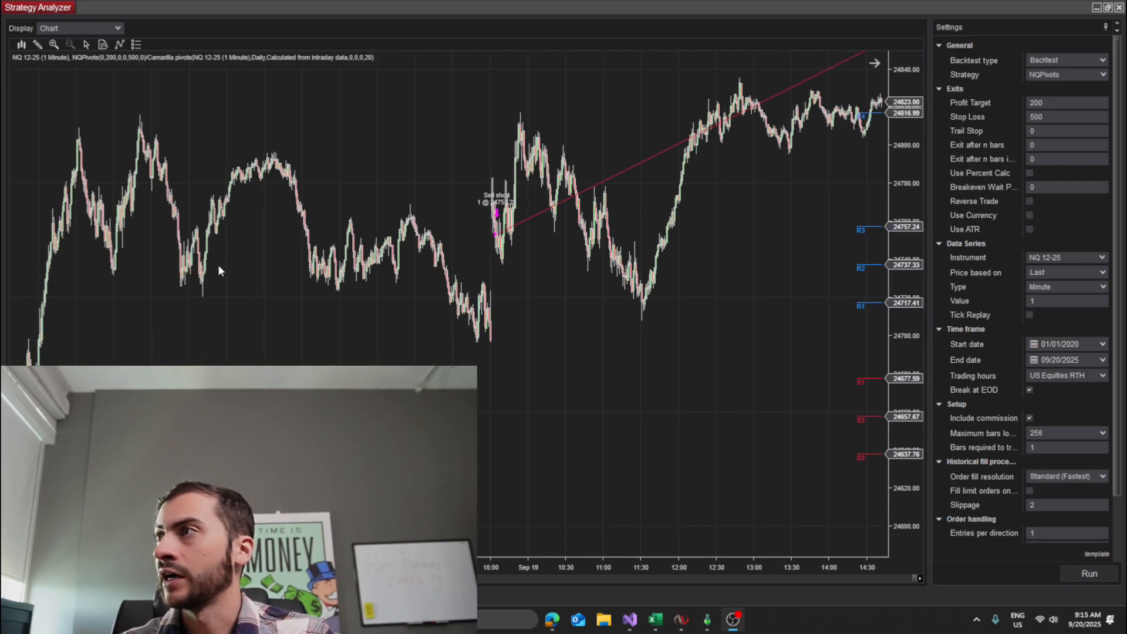
pyautogui.moveTo(142, 120)
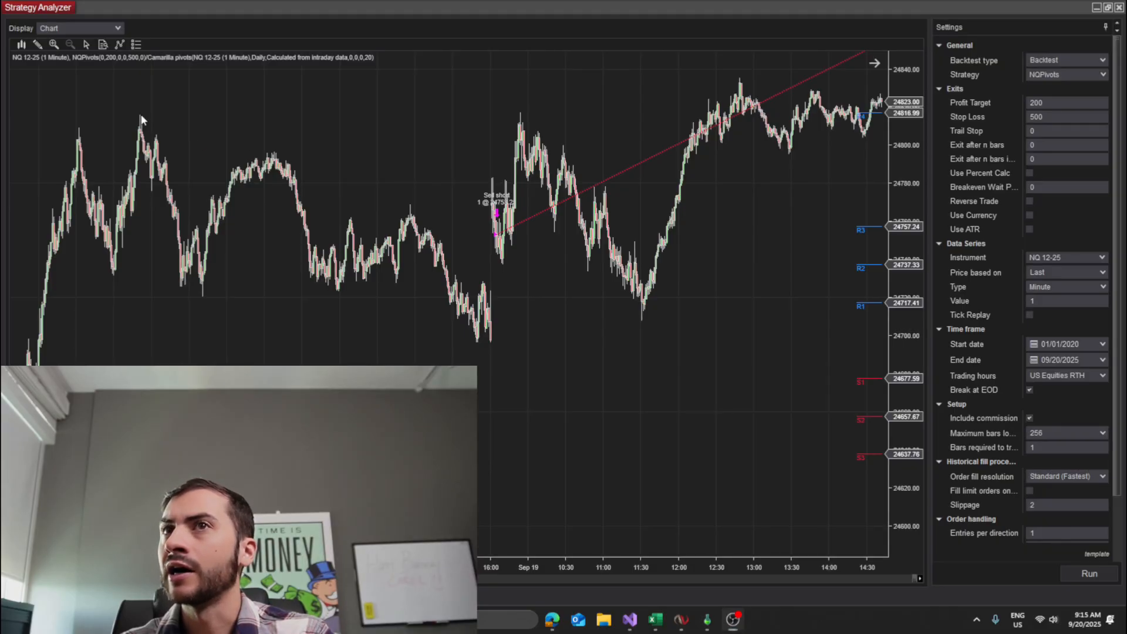
pyautogui.hscroll(3)
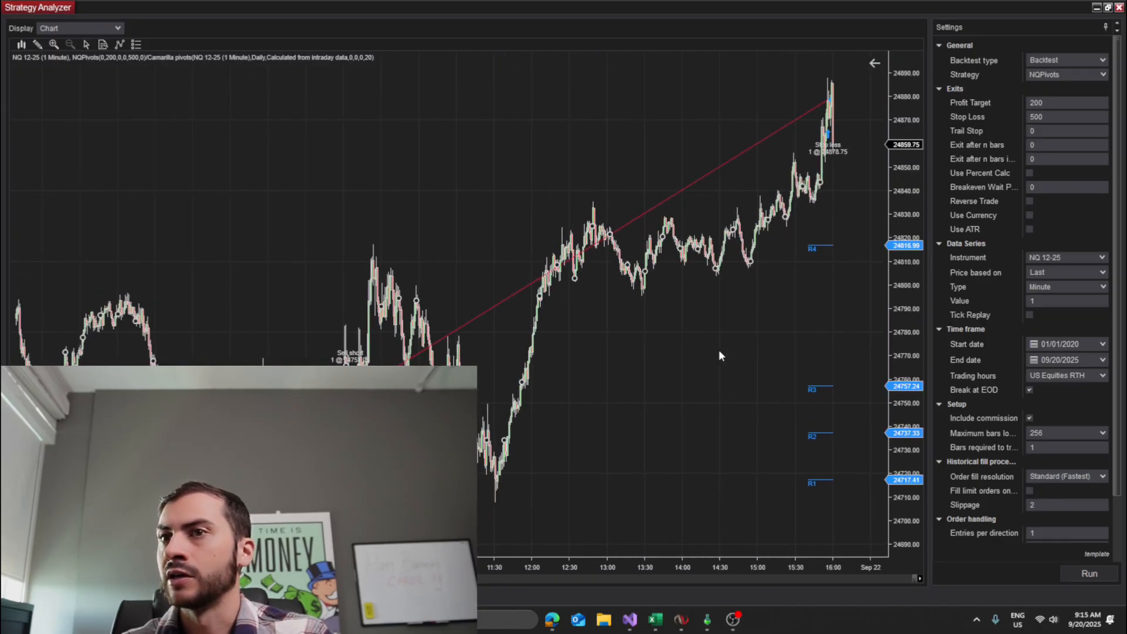
pyautogui.moveTo(696, 305)
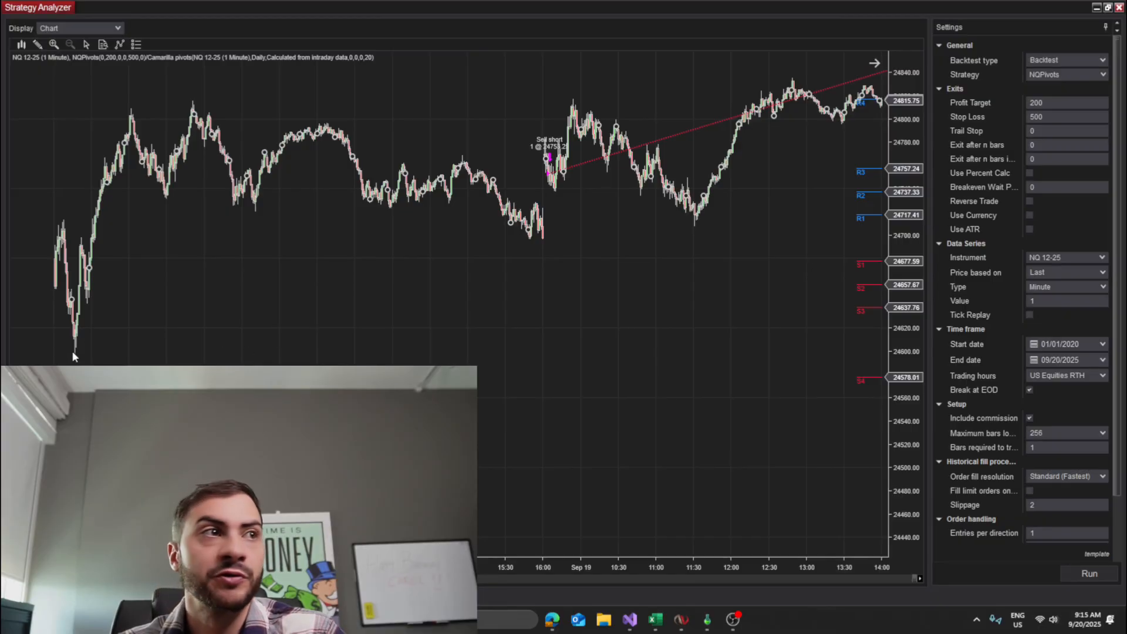
pyautogui.moveTo(870, 384)
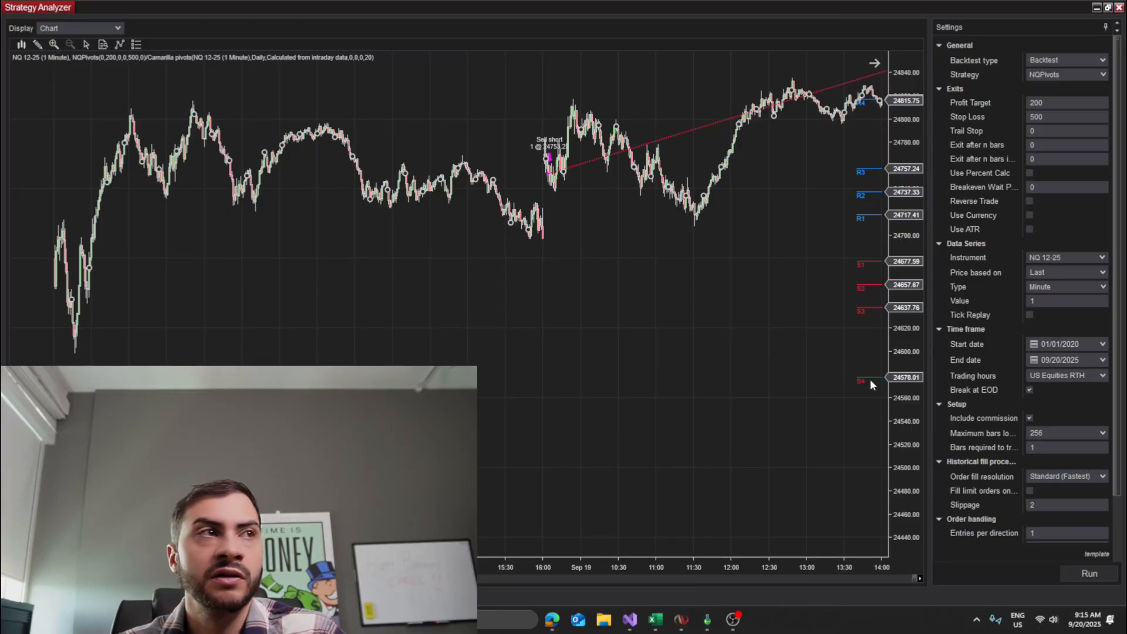
pyautogui.moveTo(83, 361)
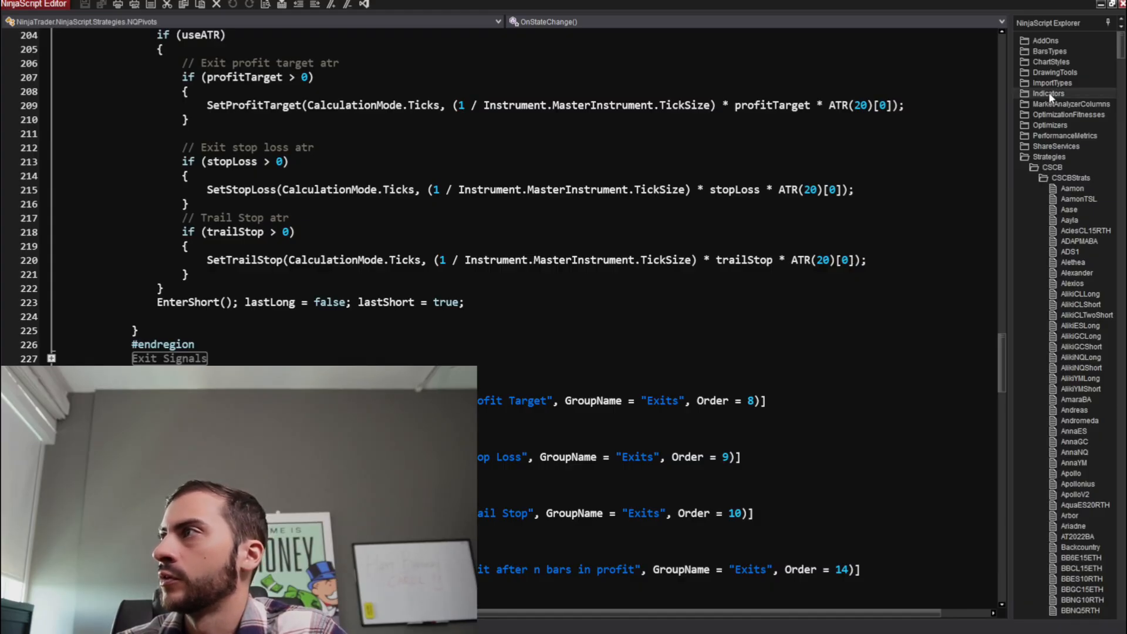
# Step: Open the CamarillaPivots indicator from NinjaScript Explorer and scroll to its R1–R4 and S1–S4 formulas
pyautogui.scroll(-3)
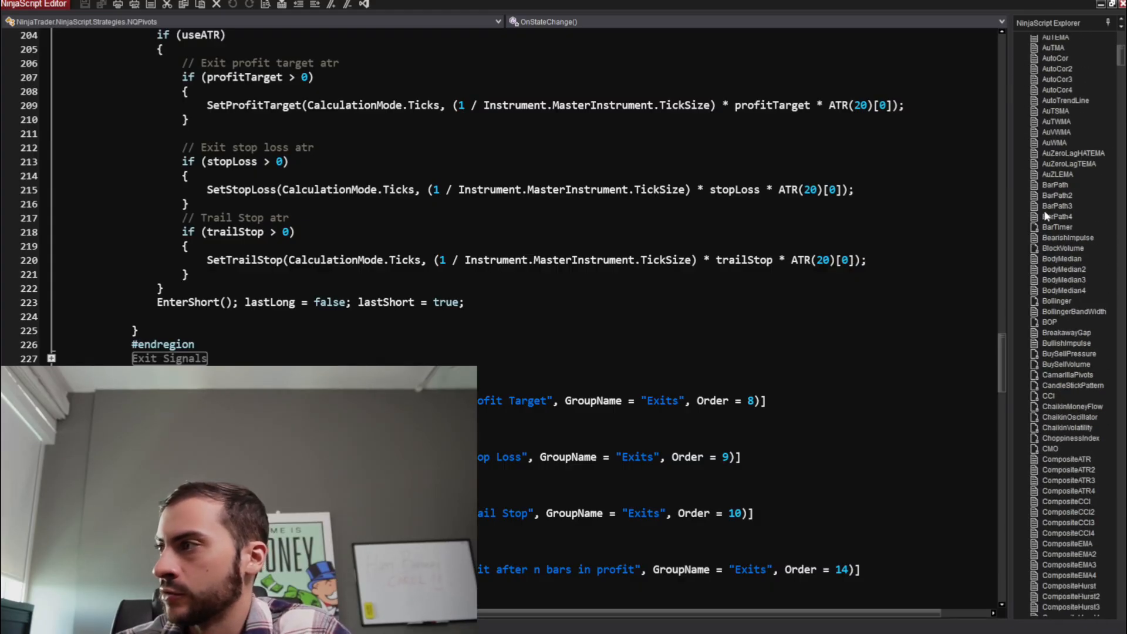
pyautogui.scroll(-3)
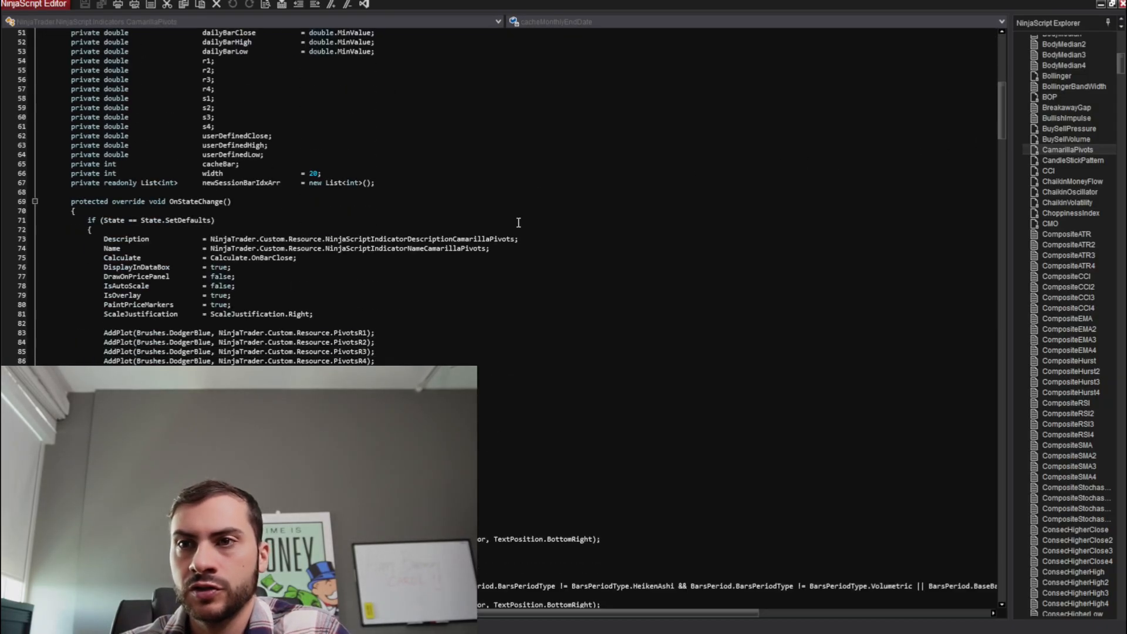
pyautogui.scroll(-3)
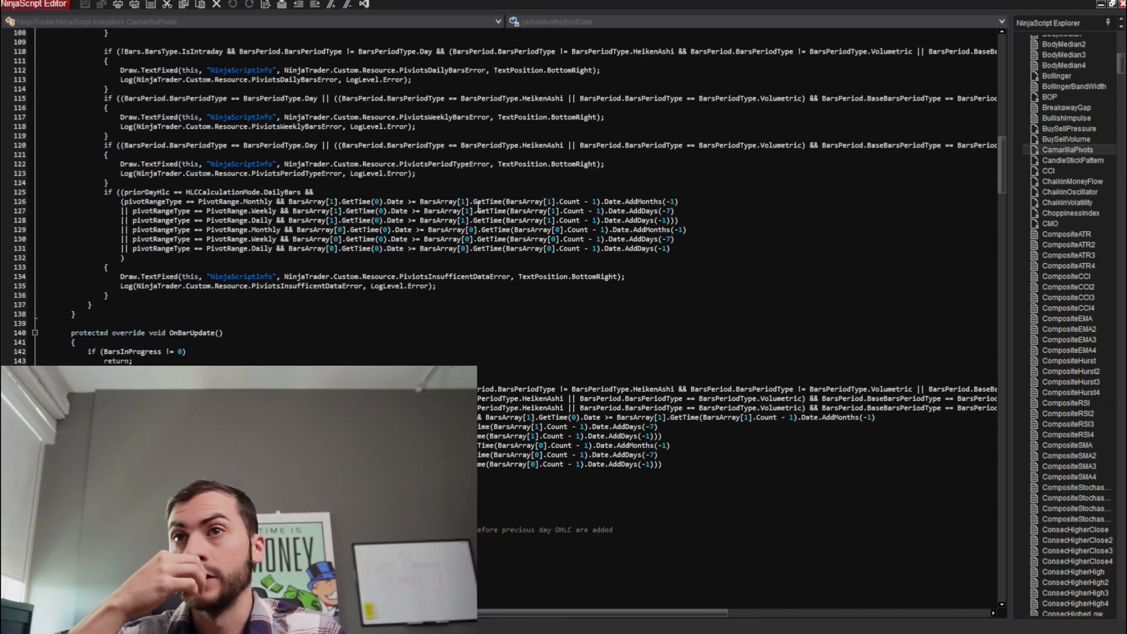
pyautogui.scroll(-3)
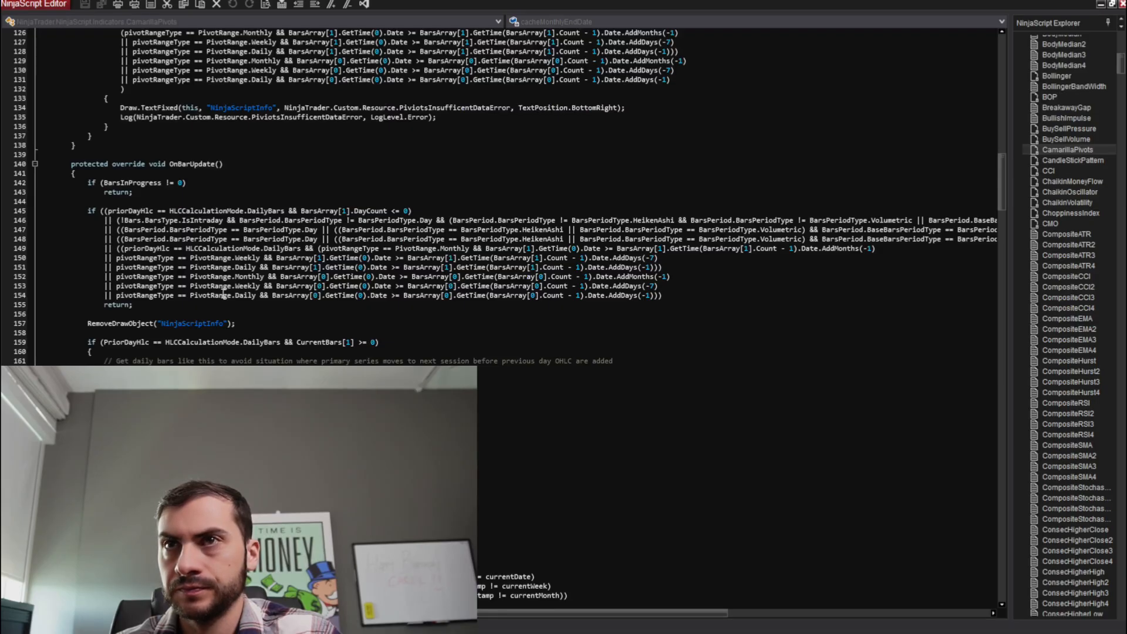
pyautogui.scroll(-3)
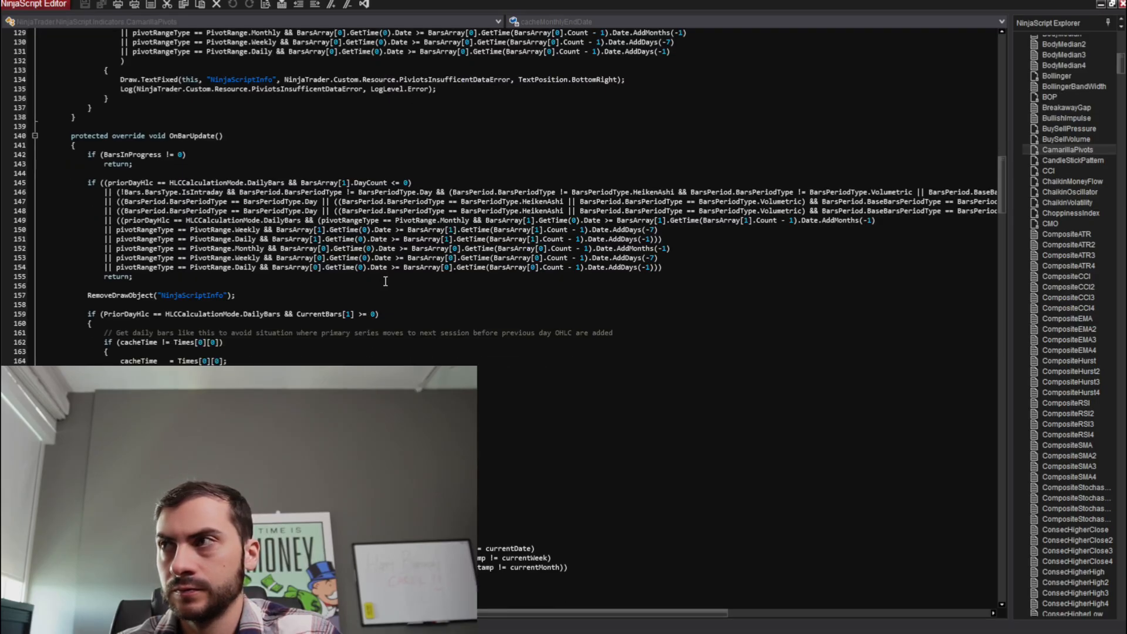
pyautogui.scroll(-3)
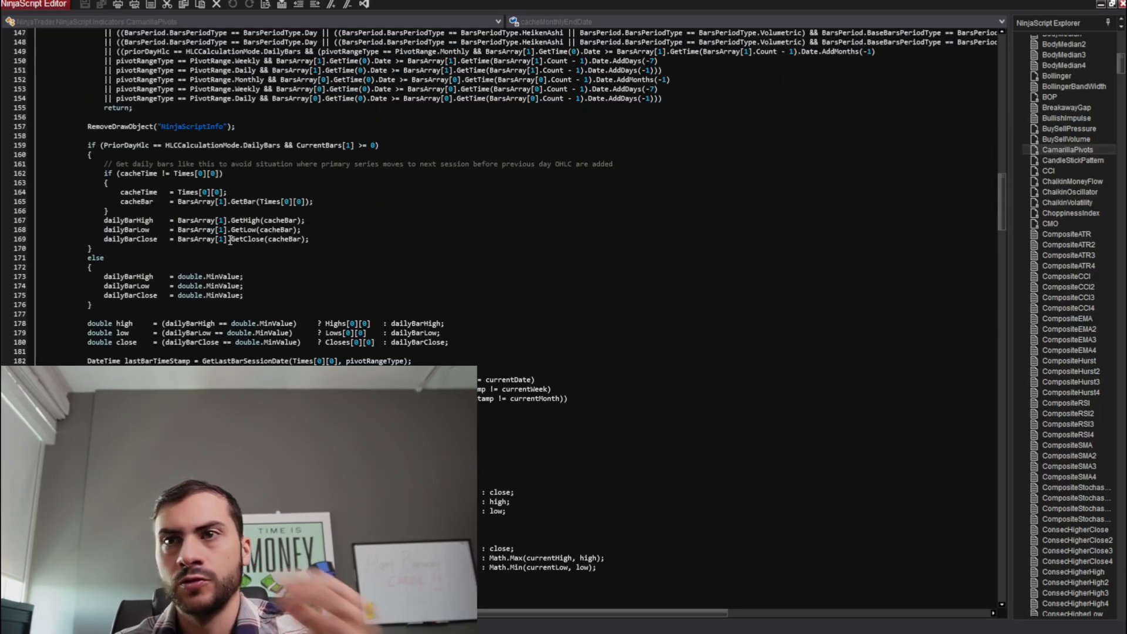
pyautogui.scroll(-3)
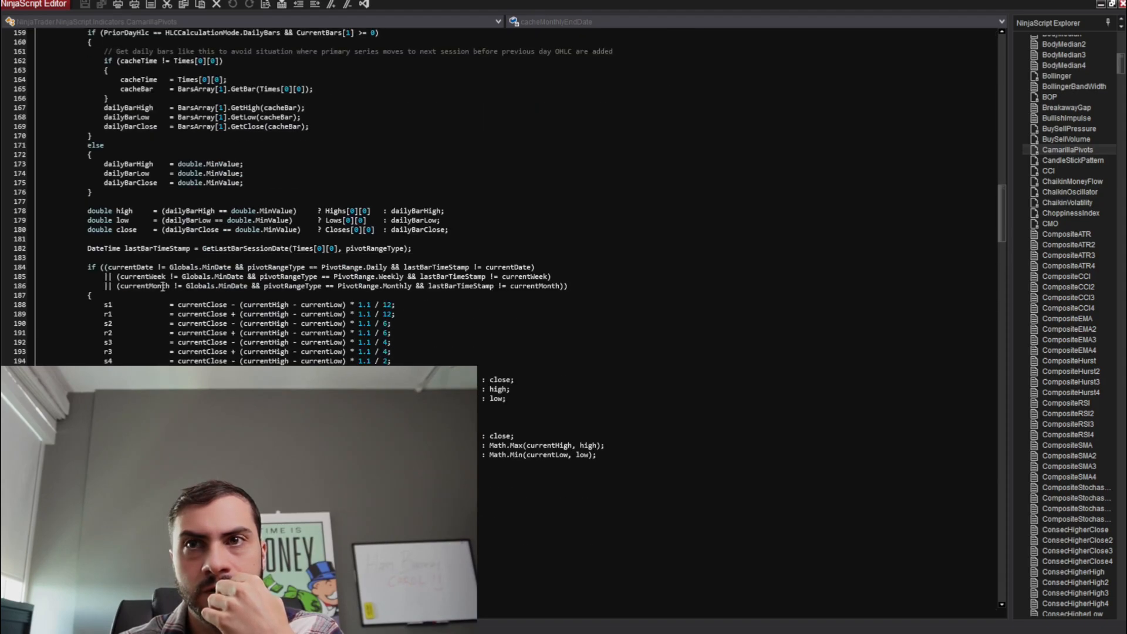
pyautogui.doubleClick(108, 305)
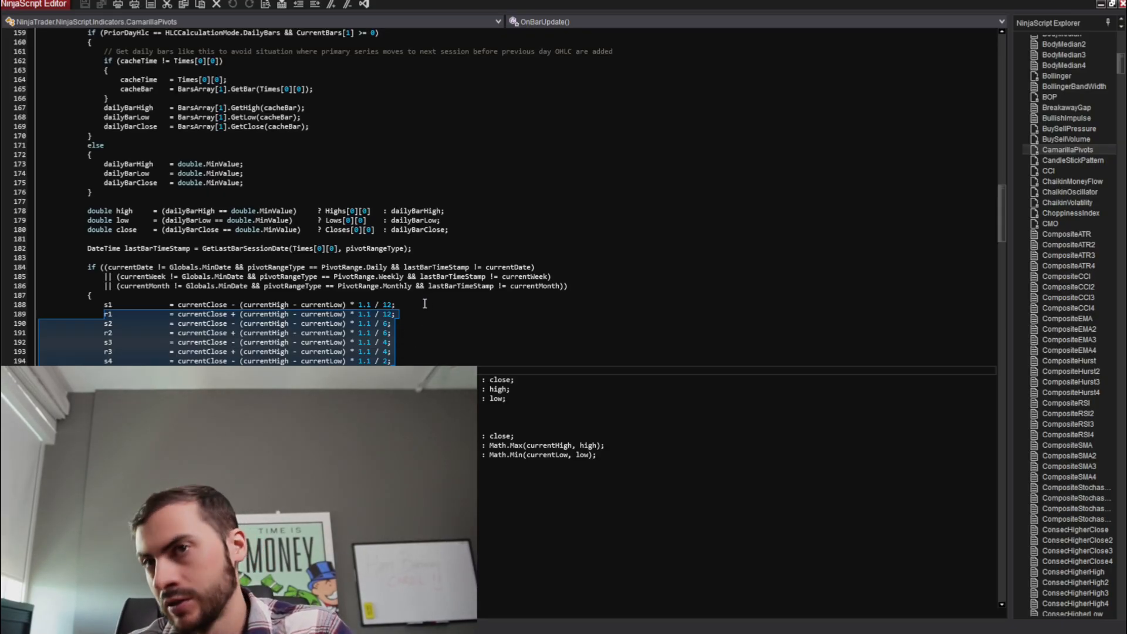
pyautogui.scroll(-3)
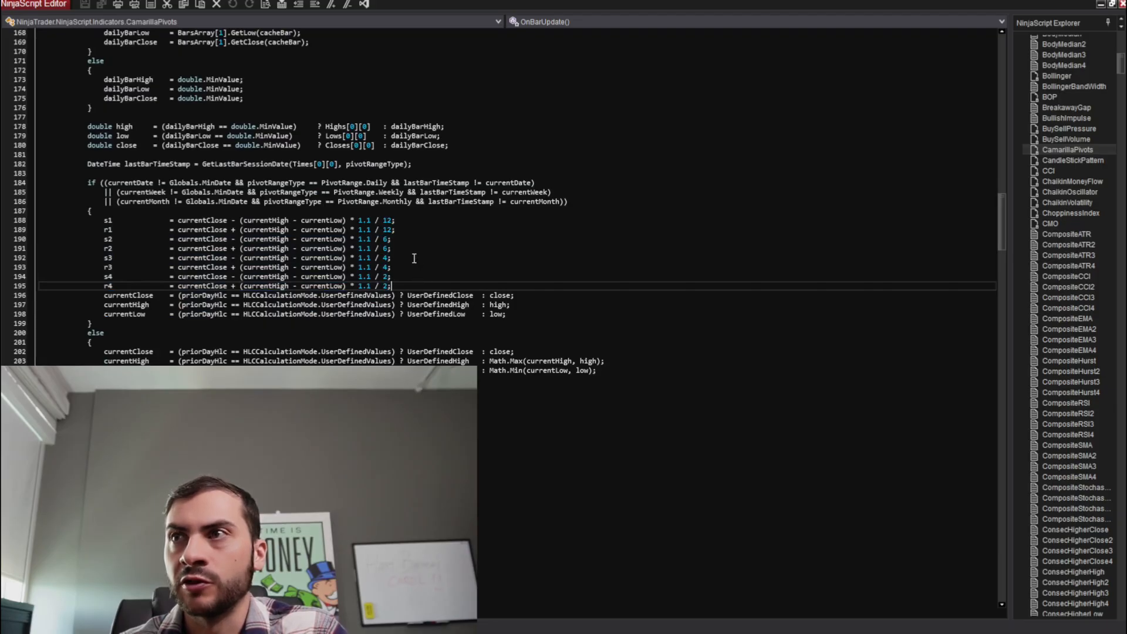
pyautogui.scroll(-3)
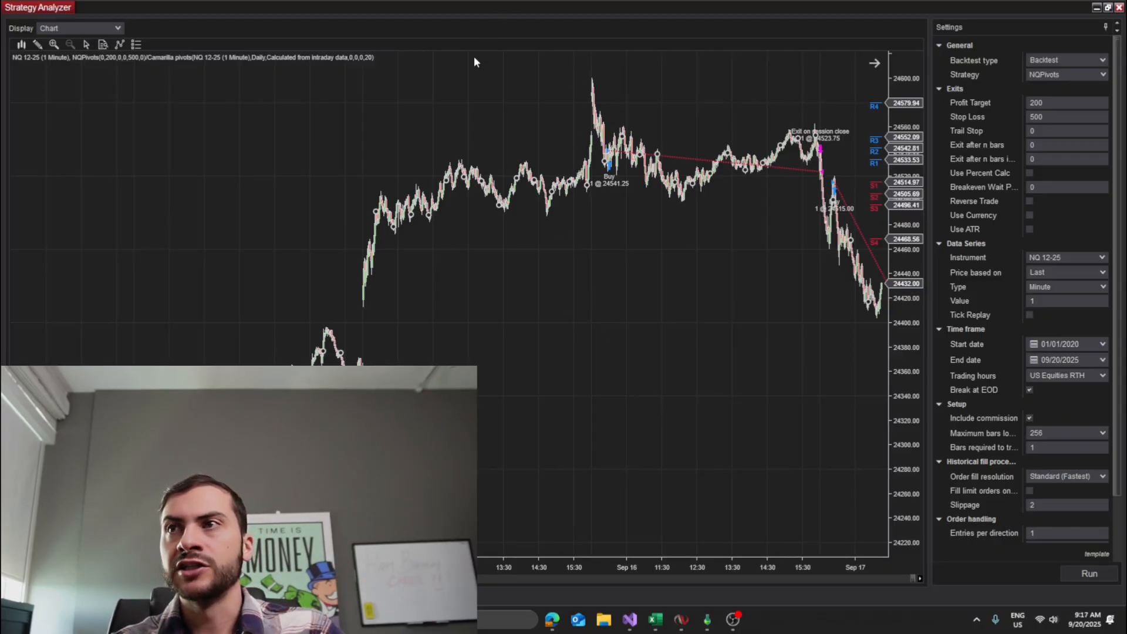
pyautogui.moveTo(394, 118)
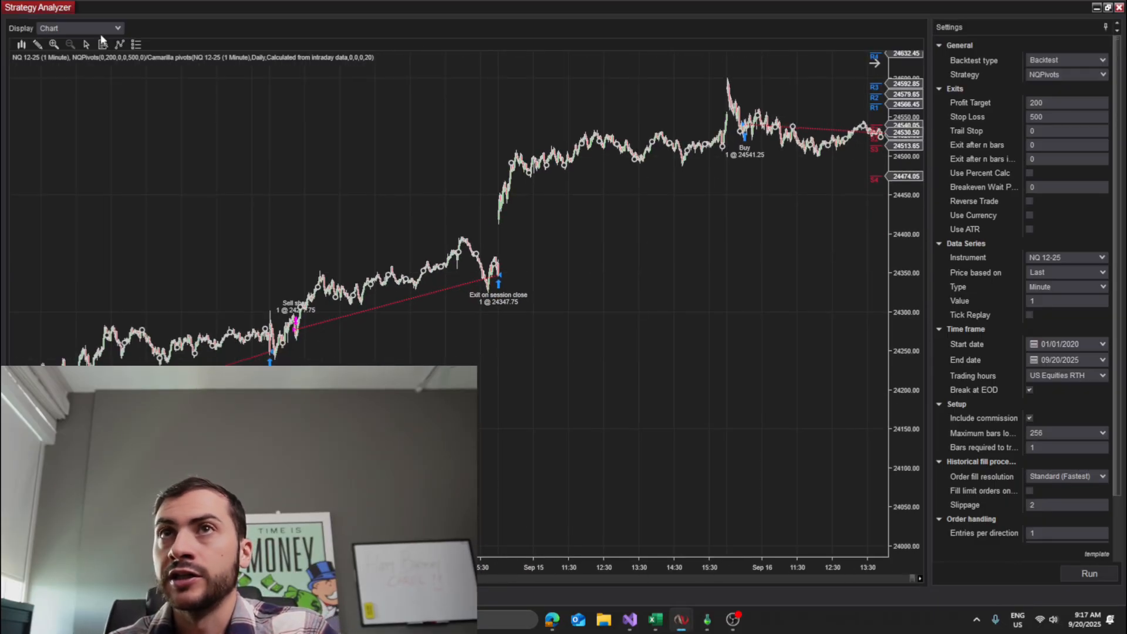
# Step: Switch the backtest Display to Summary, showing performance statistics for all, long and short trades
pyautogui.click(79, 28)
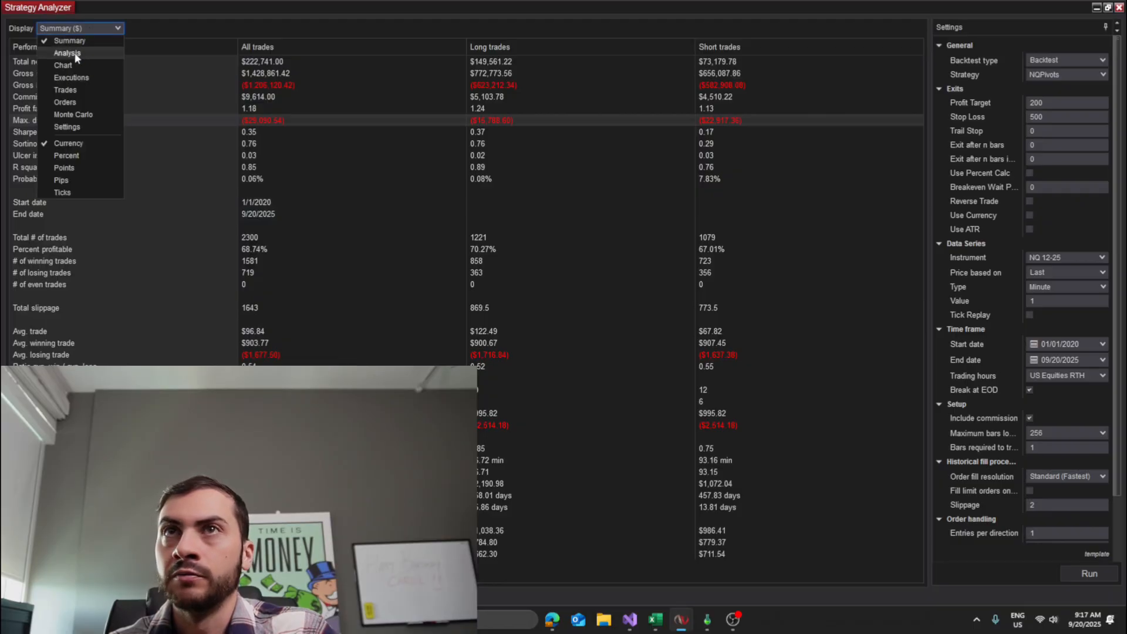
# Step: View the Analysis cumulative net profit graph, then switch Display back to the trade chart
pyautogui.click(67, 53)
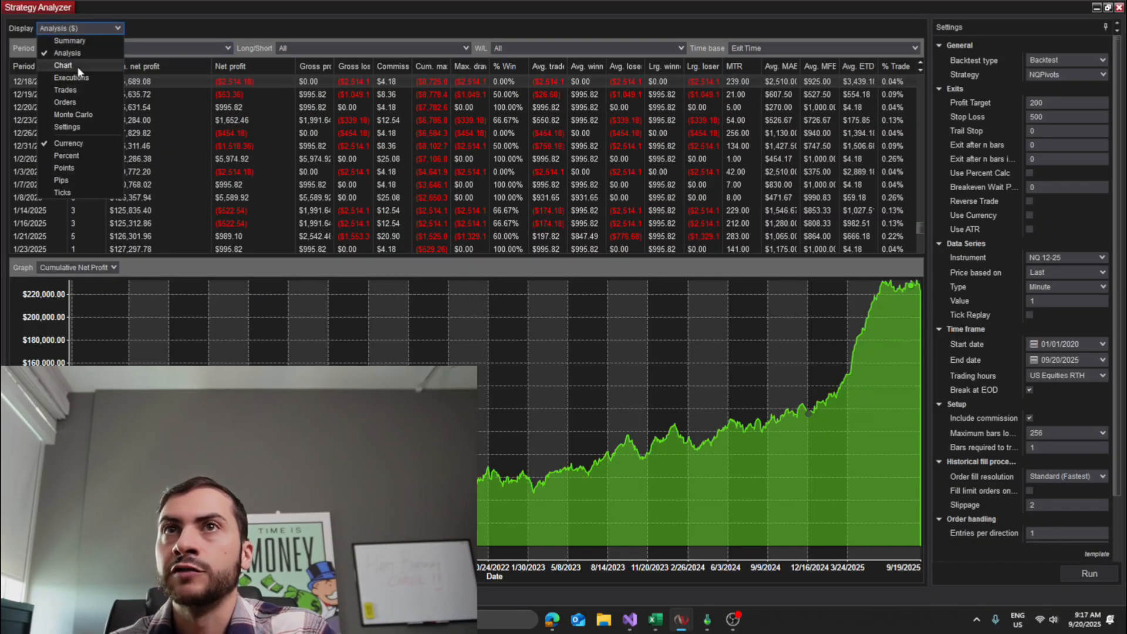
pyautogui.click(62, 66)
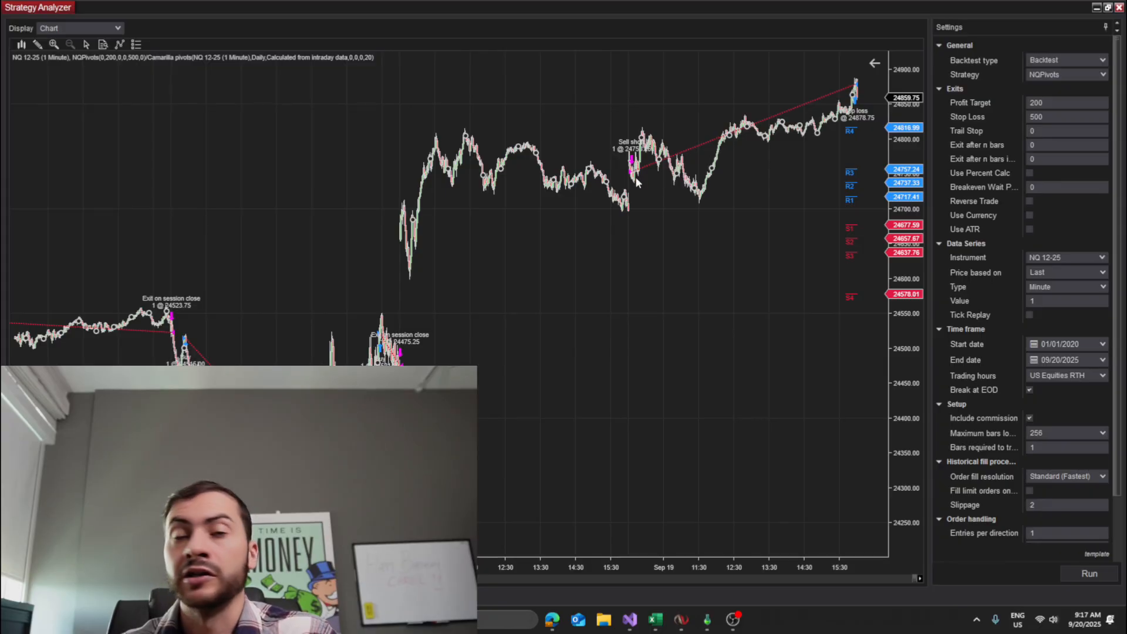
pyautogui.moveTo(591, 181)
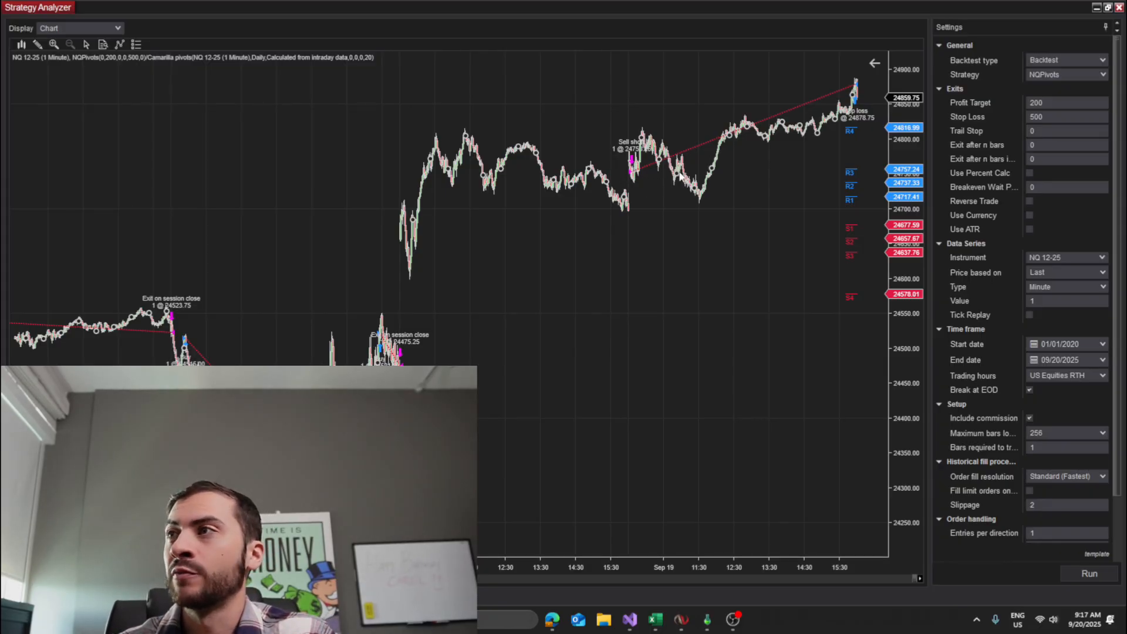
pyautogui.moveTo(654, 230)
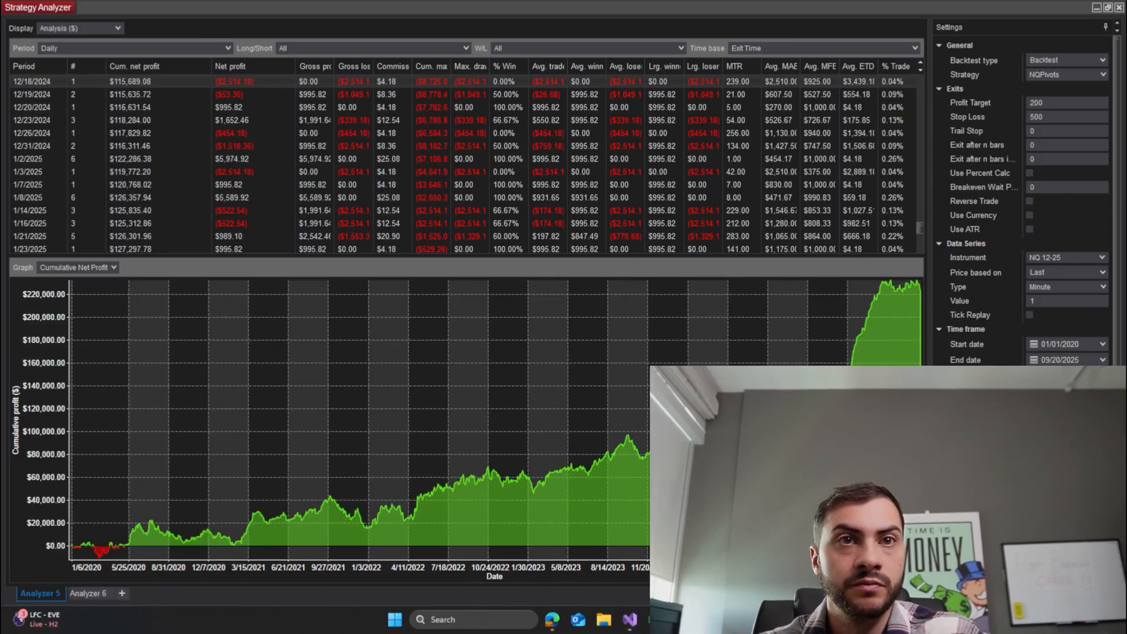
pyautogui.moveTo(328, 509)
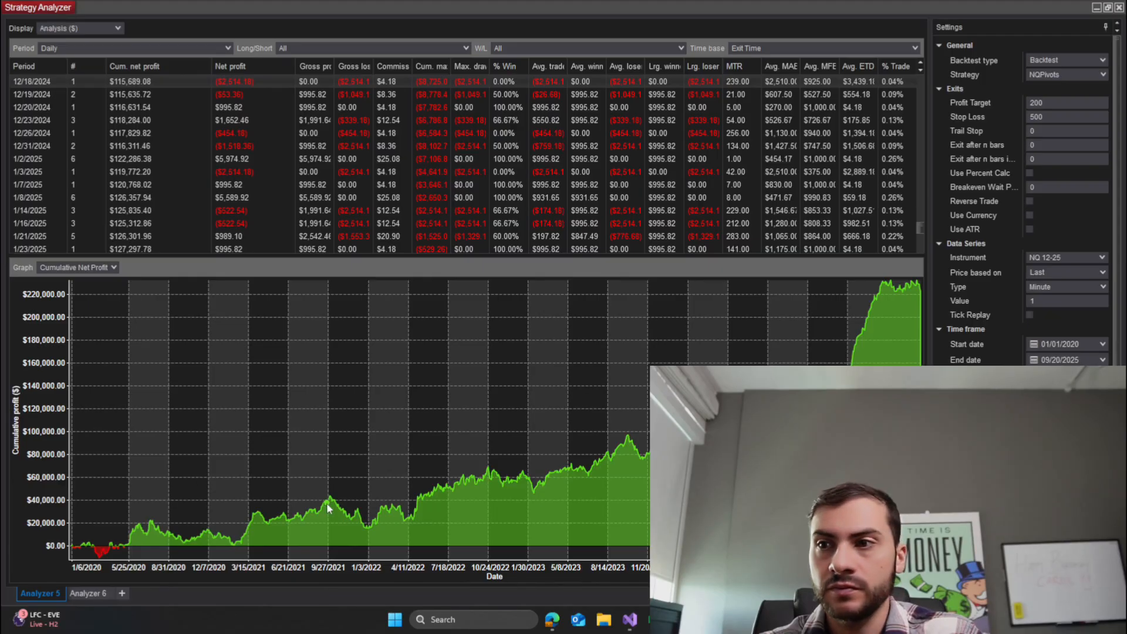
pyautogui.moveTo(370, 531)
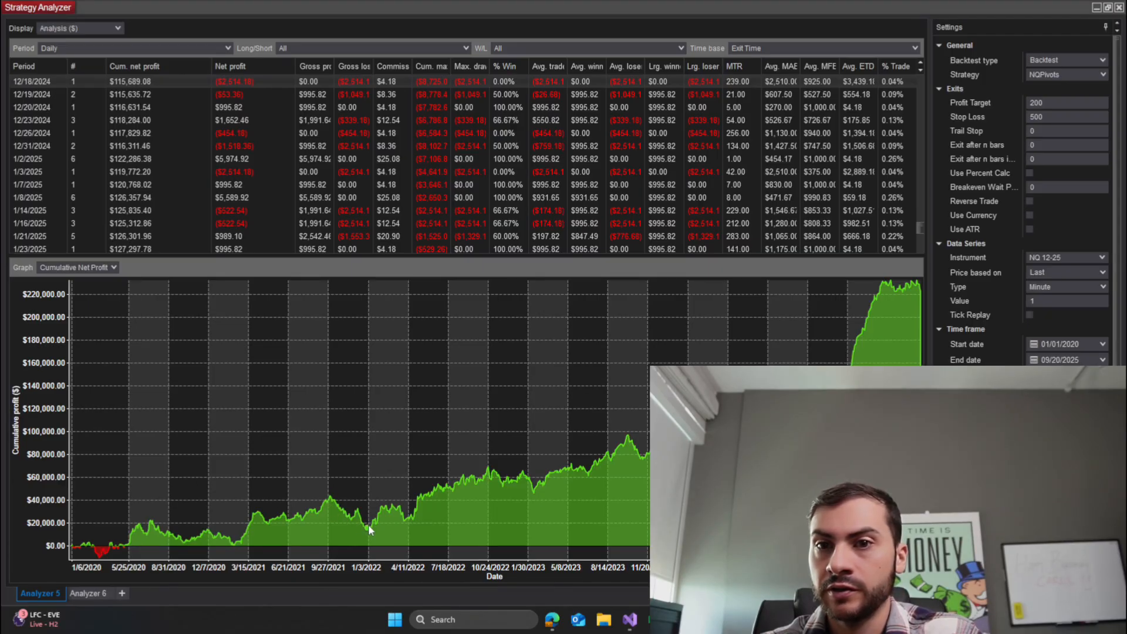
pyautogui.scroll(3)
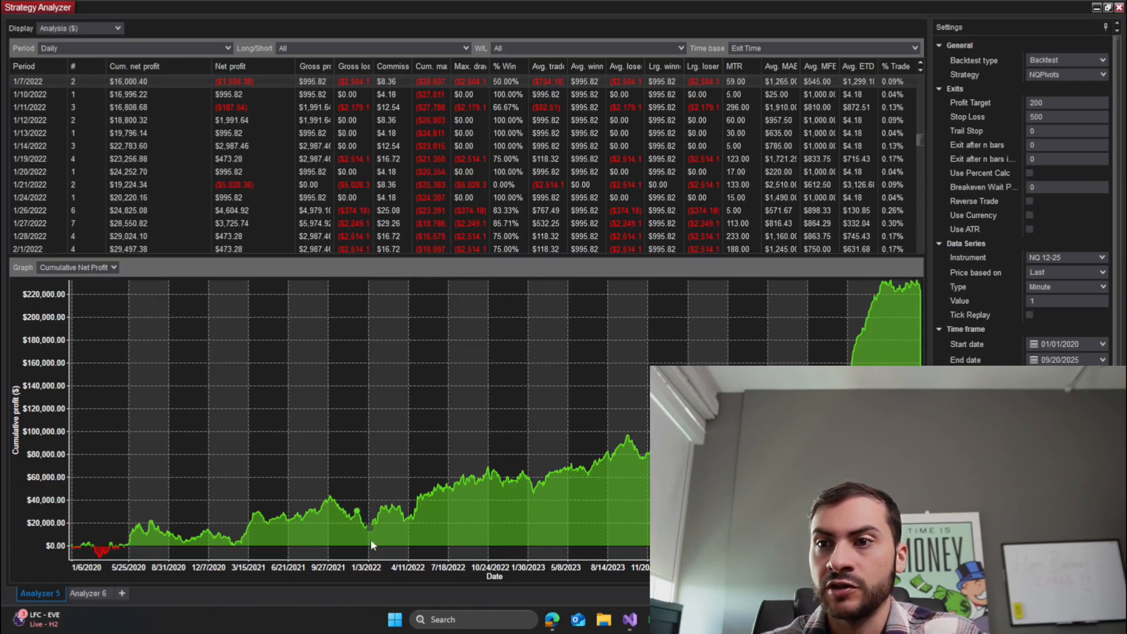
pyautogui.moveTo(561, 446)
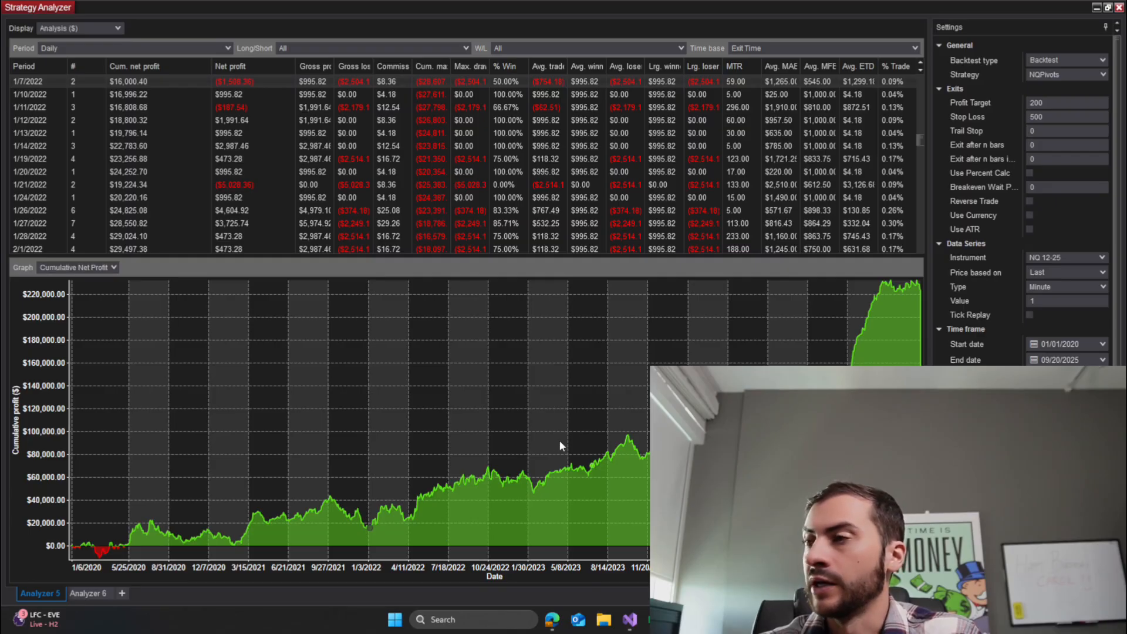
pyautogui.moveTo(383, 375)
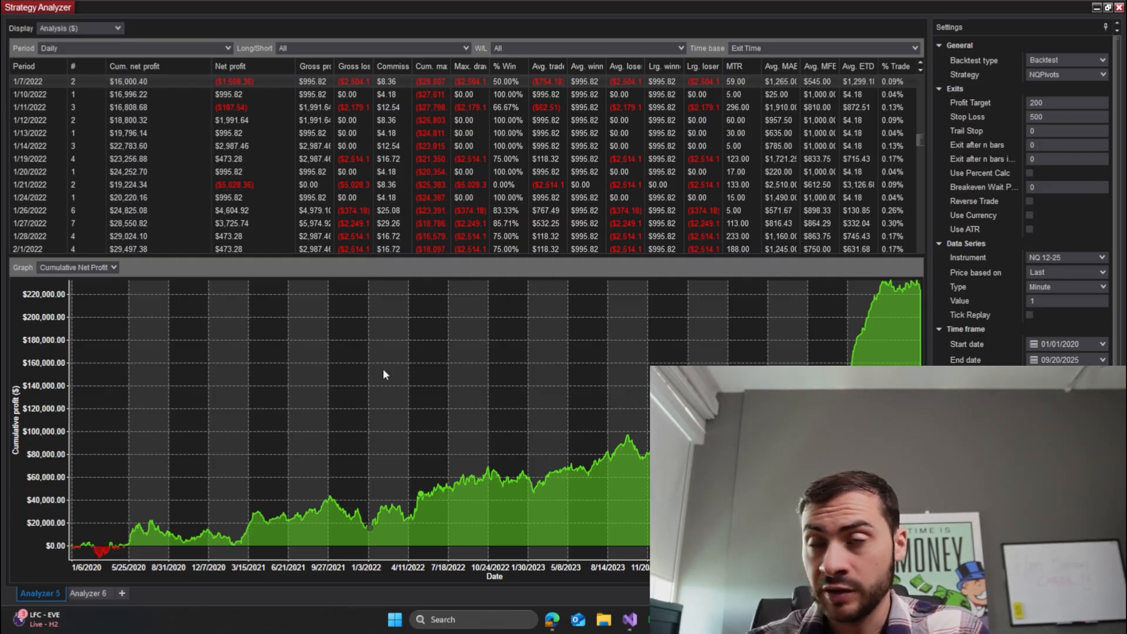
pyautogui.moveTo(218, 290)
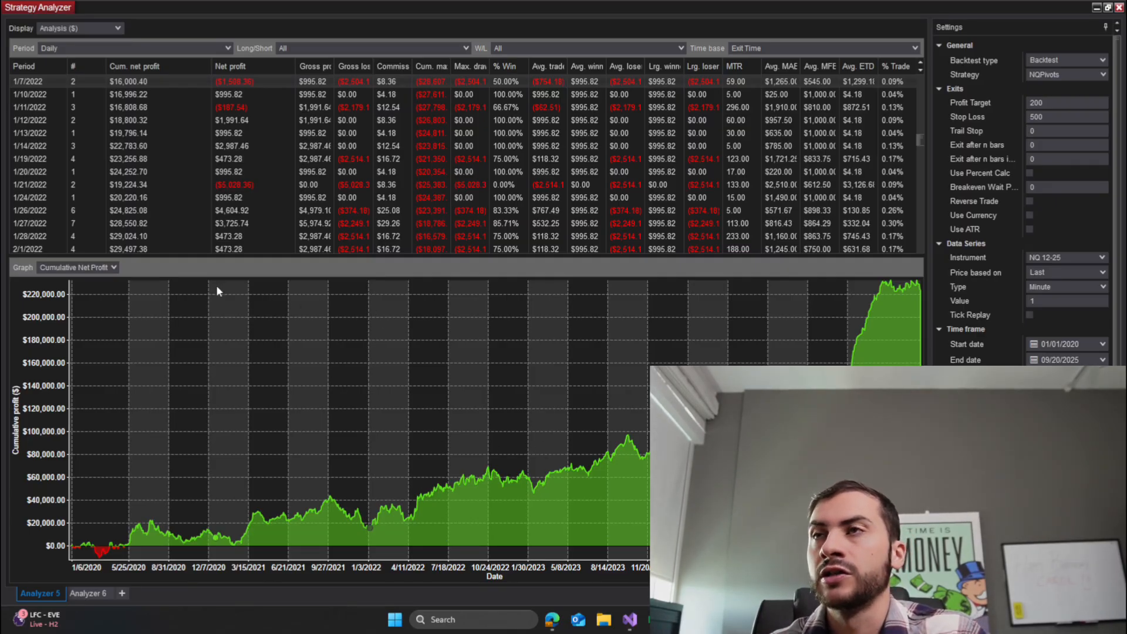